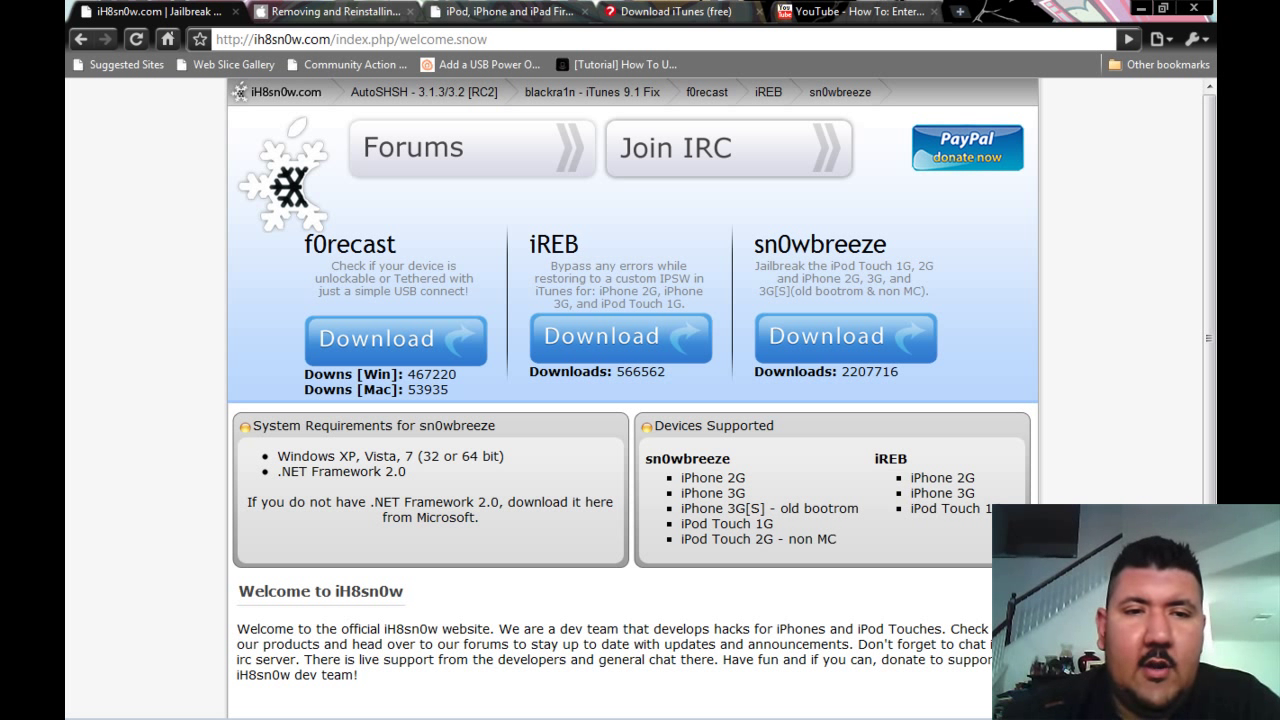
pyautogui.moveTo(644, 468)
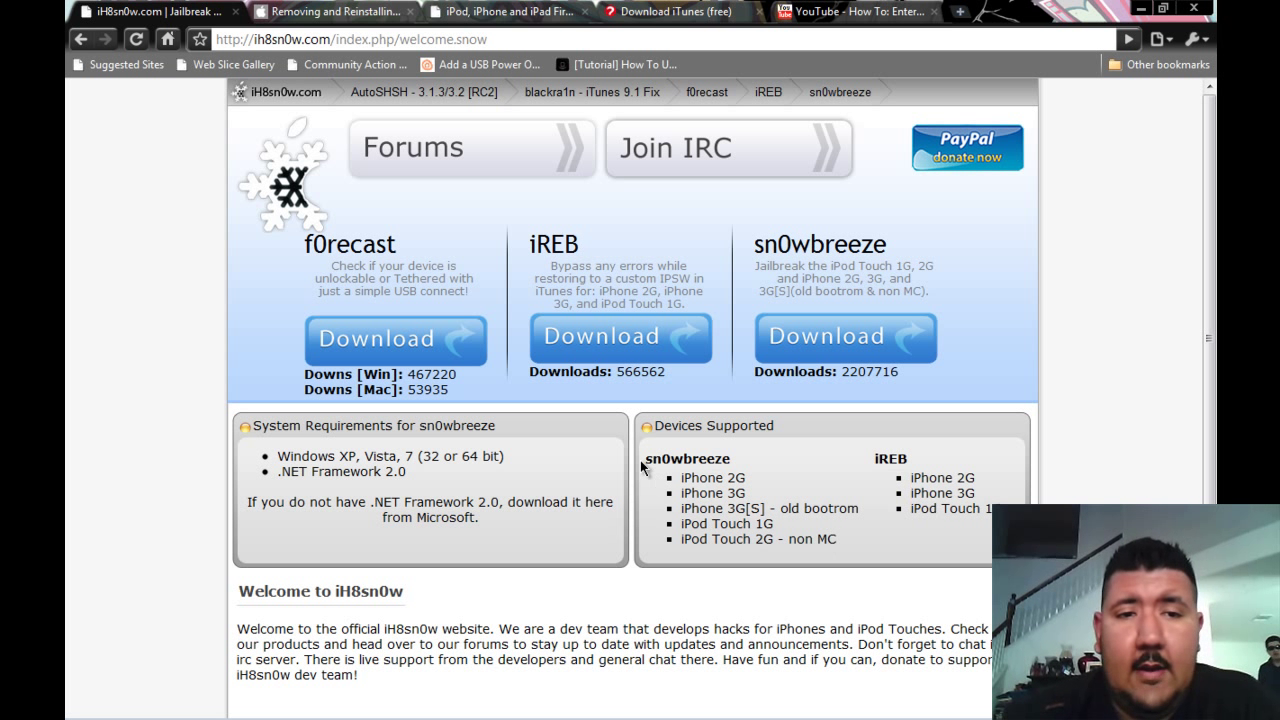
pyautogui.moveTo(288, 208)
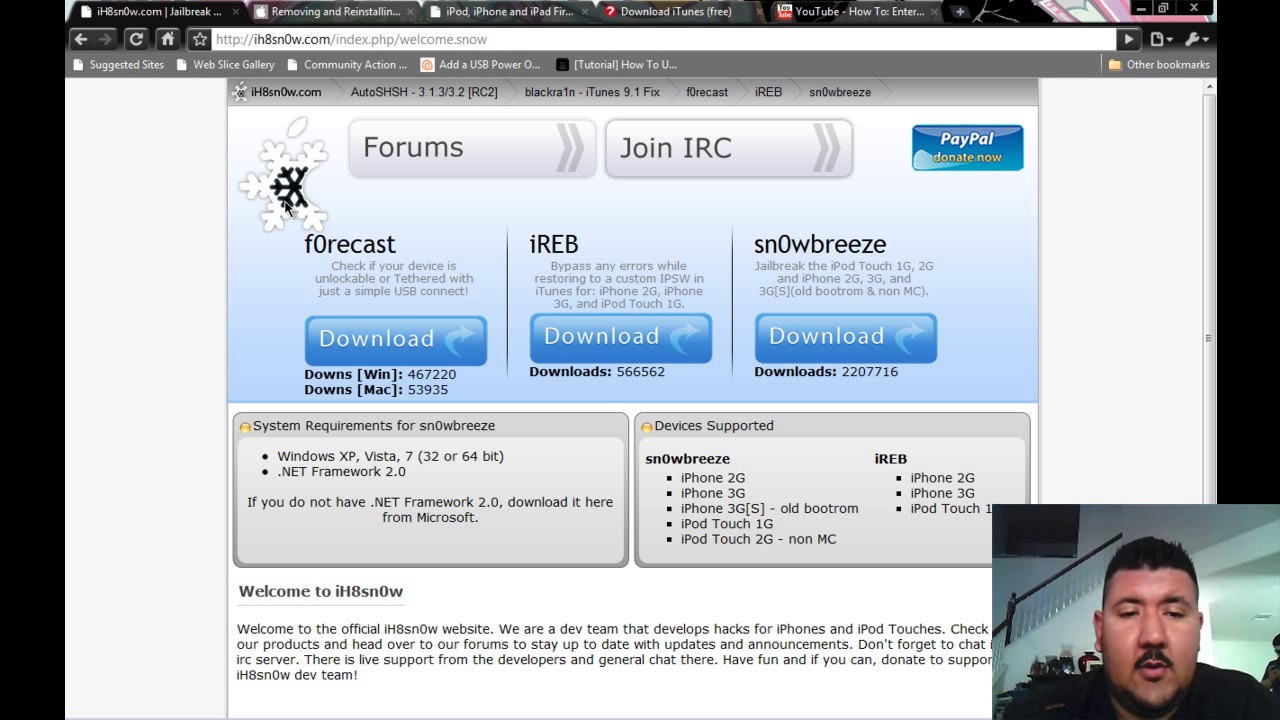
pyautogui.moveTo(288, 48)
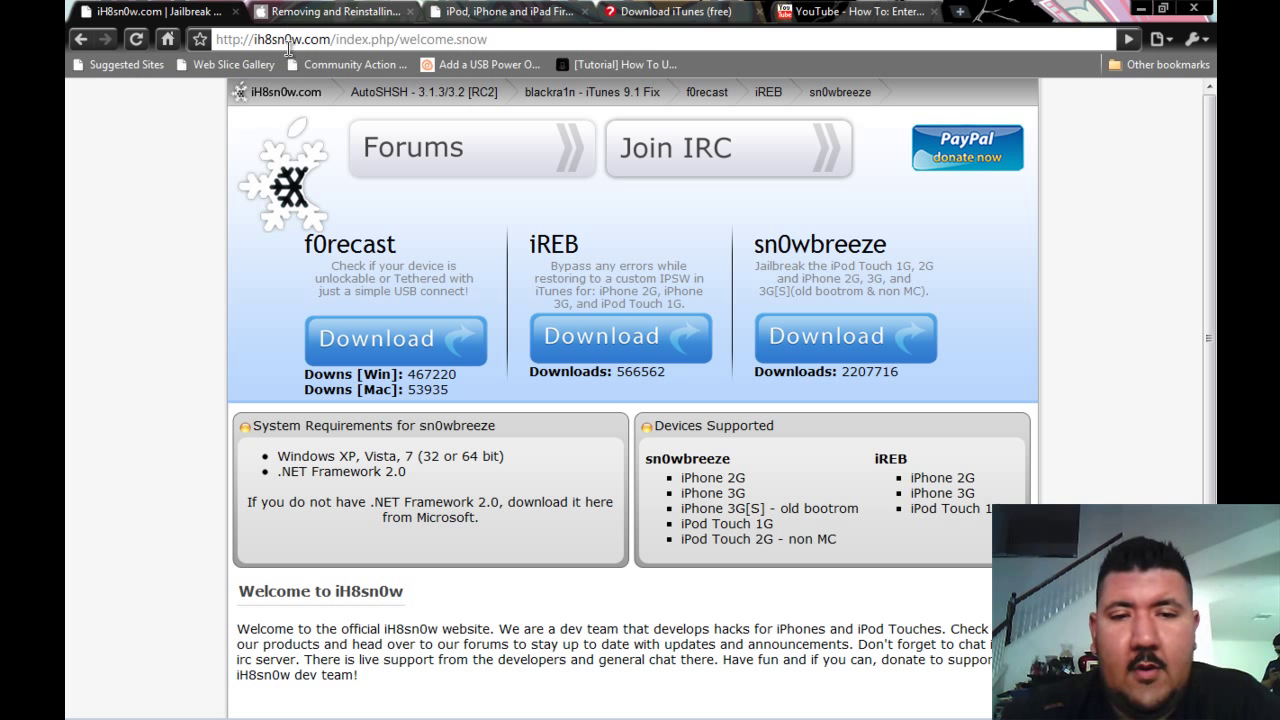
pyautogui.moveTo(420, 244)
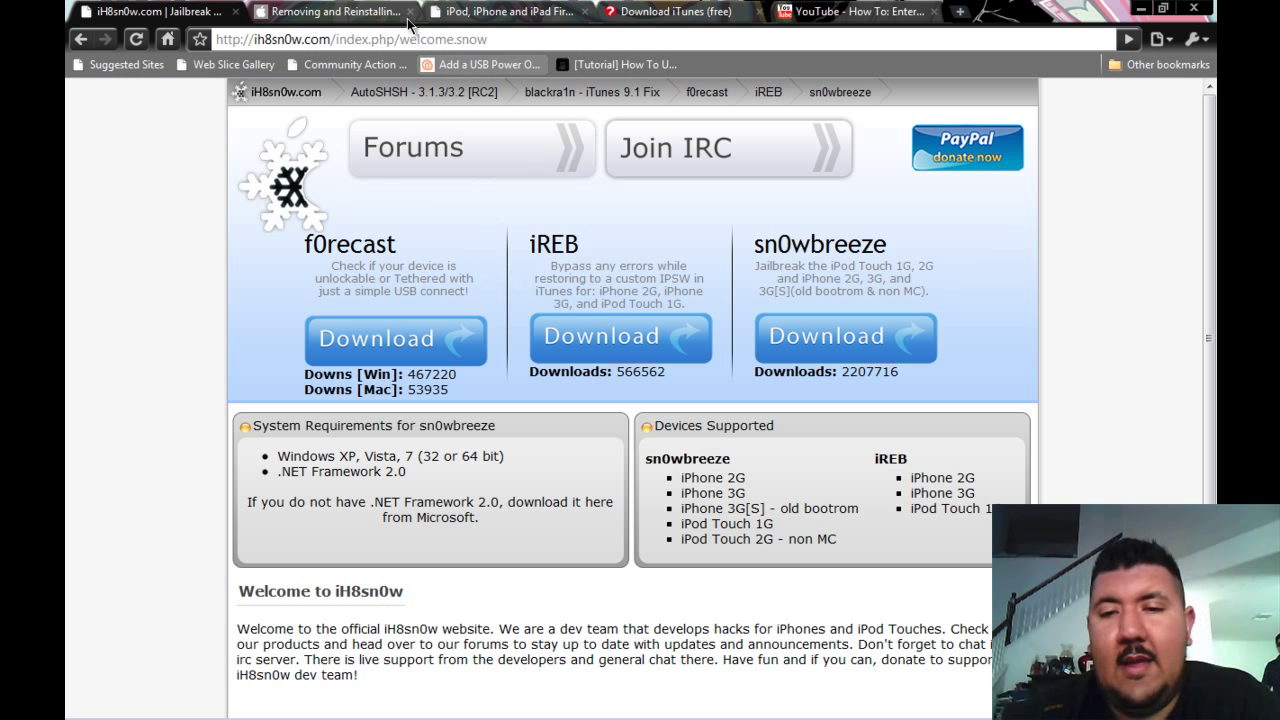
pyautogui.moveTo(610, 260)
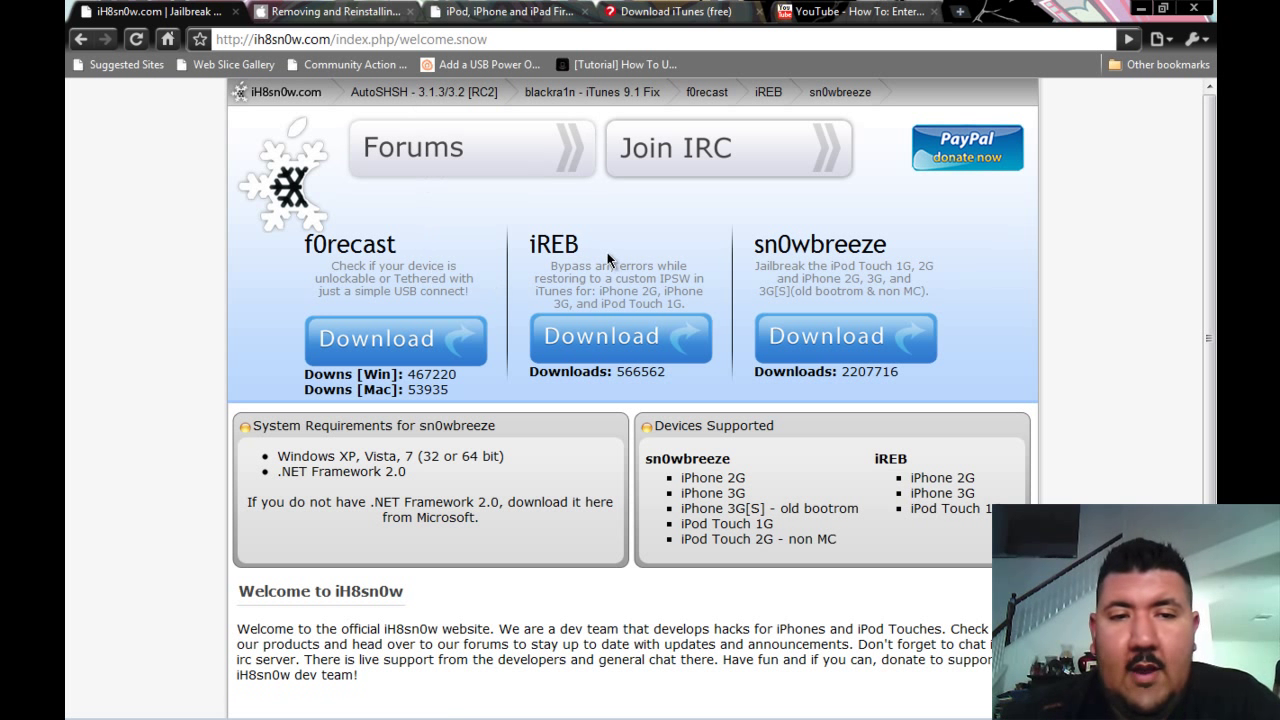
pyautogui.moveTo(728, 254)
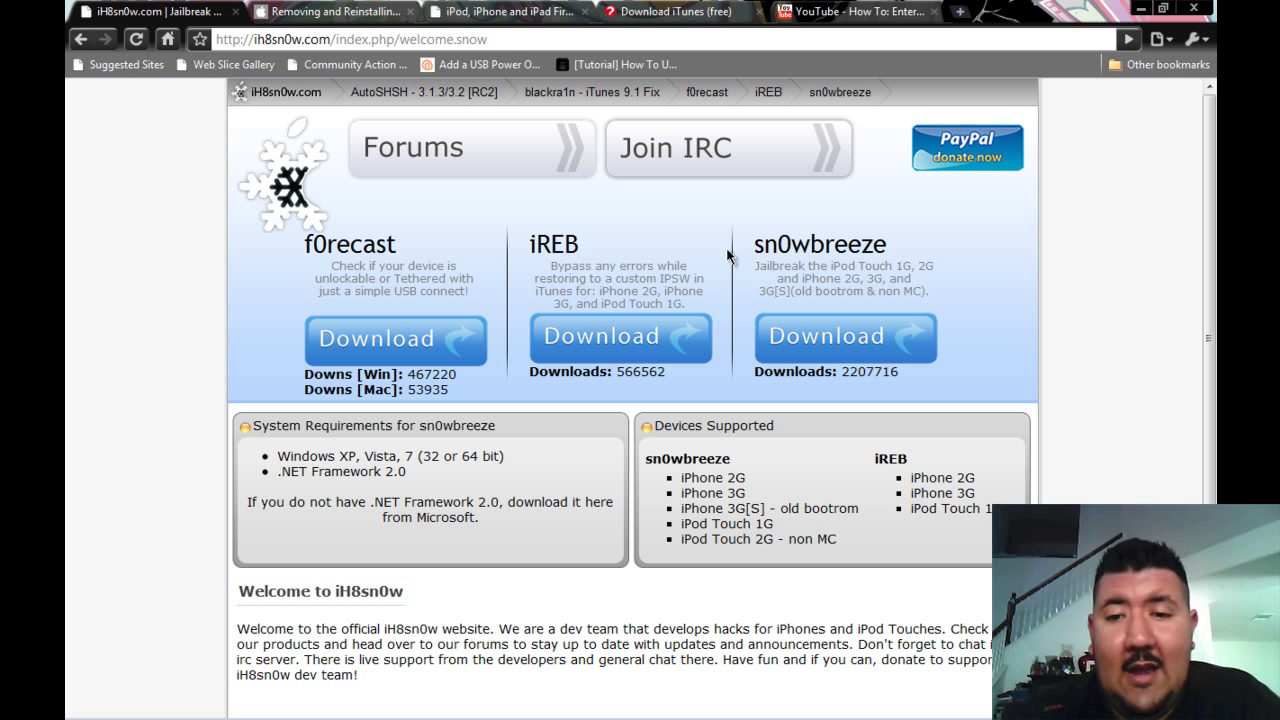
pyautogui.moveTo(430, 248)
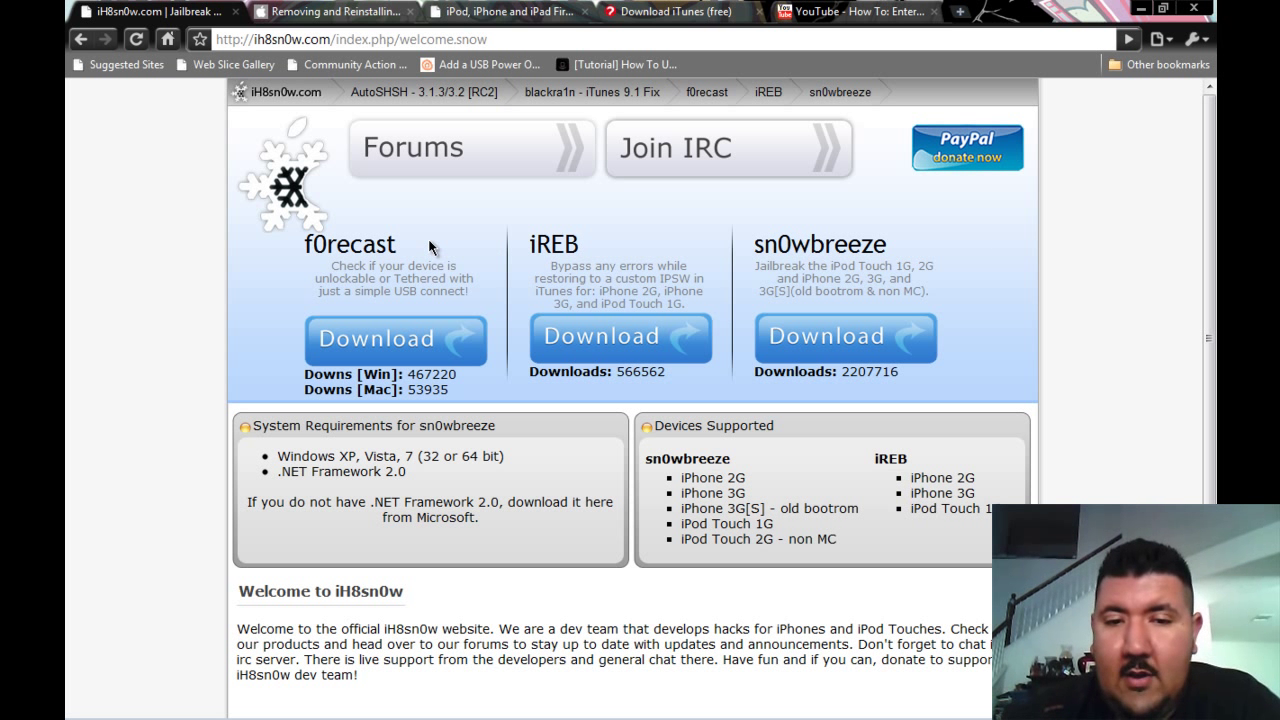
pyautogui.moveTo(852, 232)
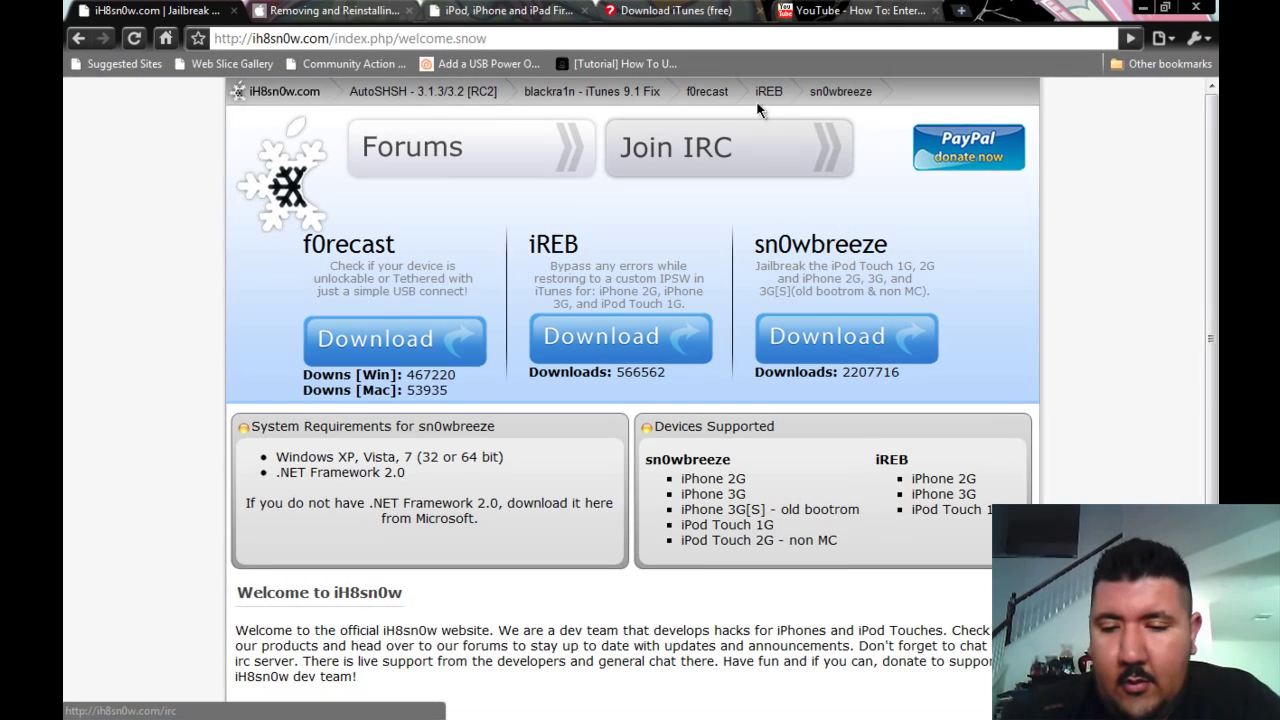
# Browse from the f0recast page to the iREB IPSW restore tool page
pyautogui.click(708, 92)
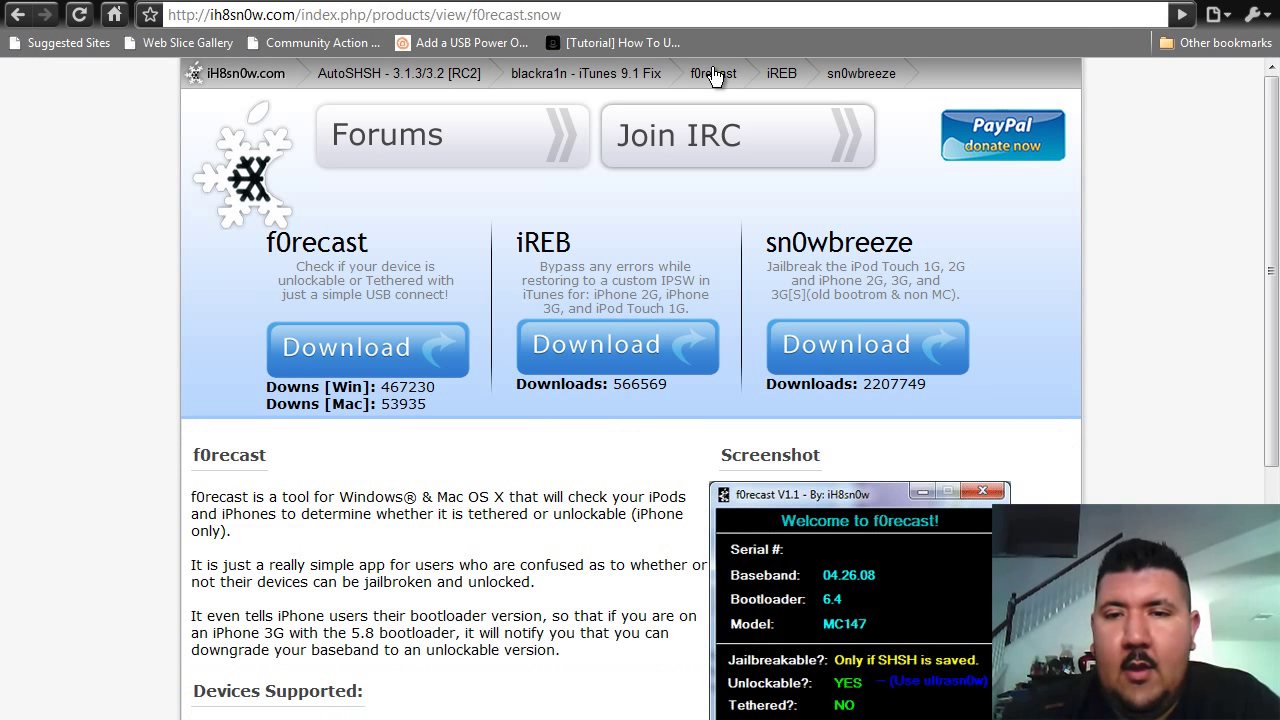
pyautogui.moveTo(722, 540)
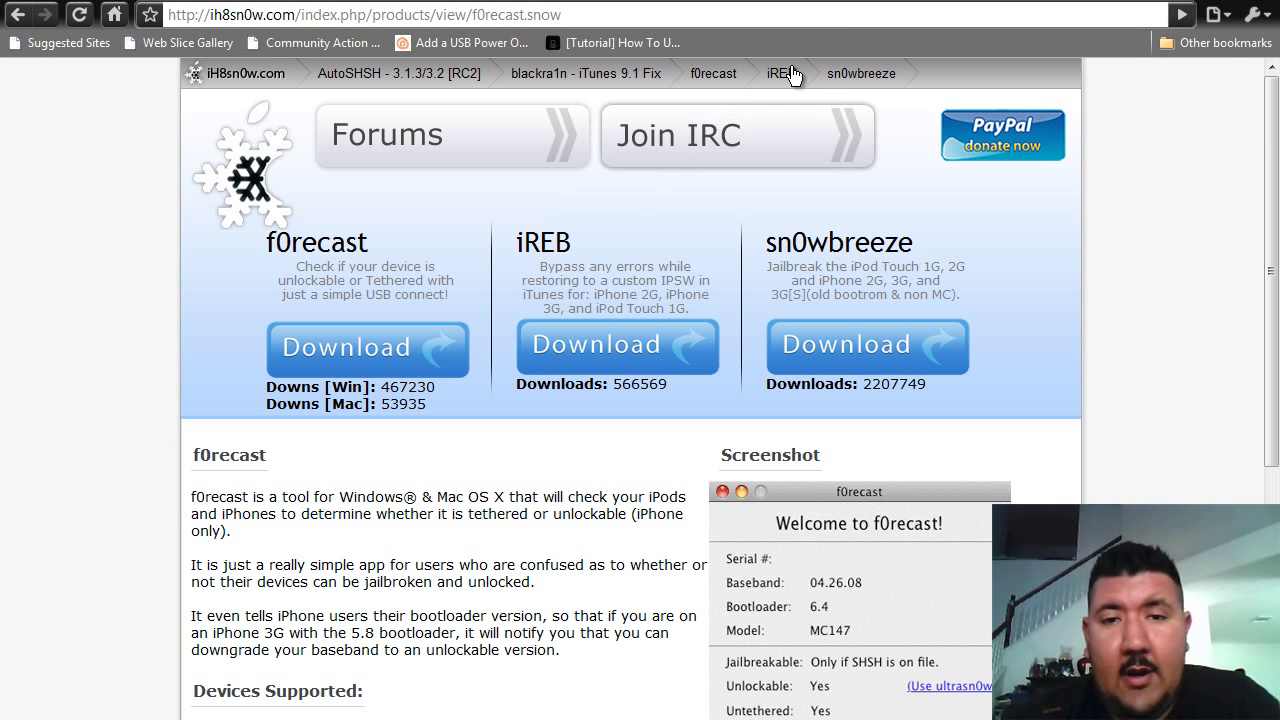
pyautogui.click(780, 72)
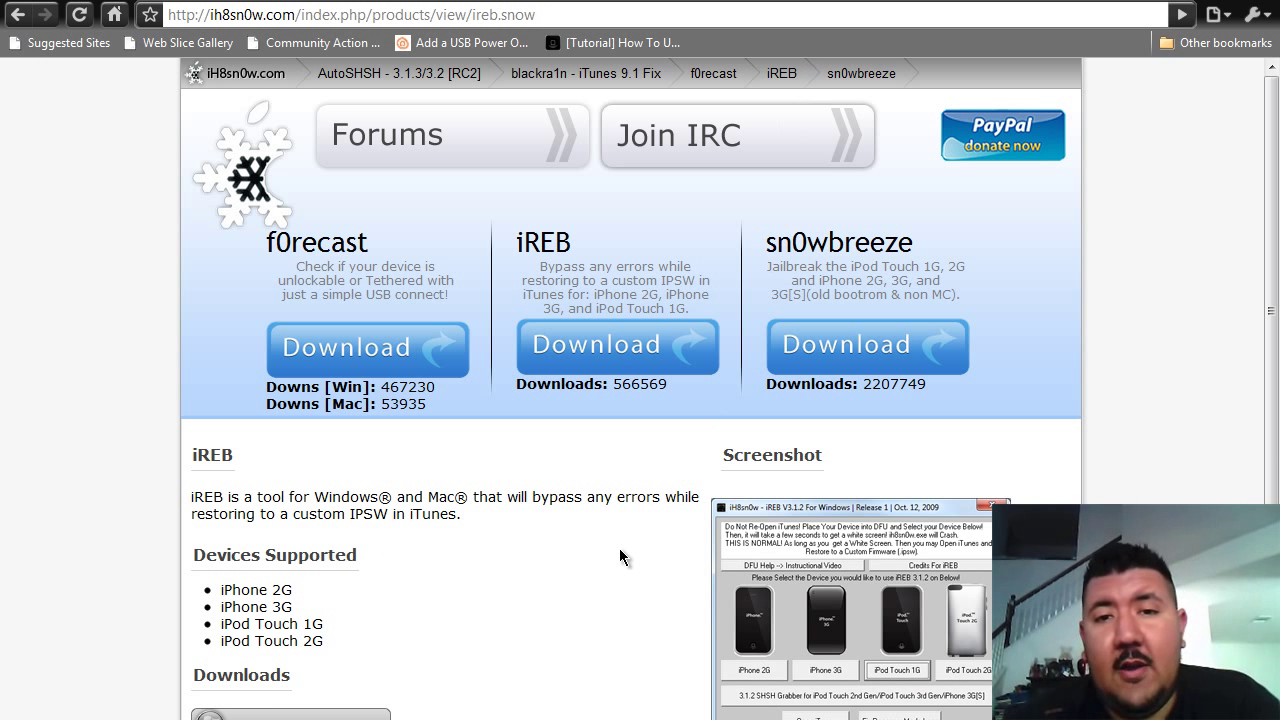
pyautogui.moveTo(504, 600)
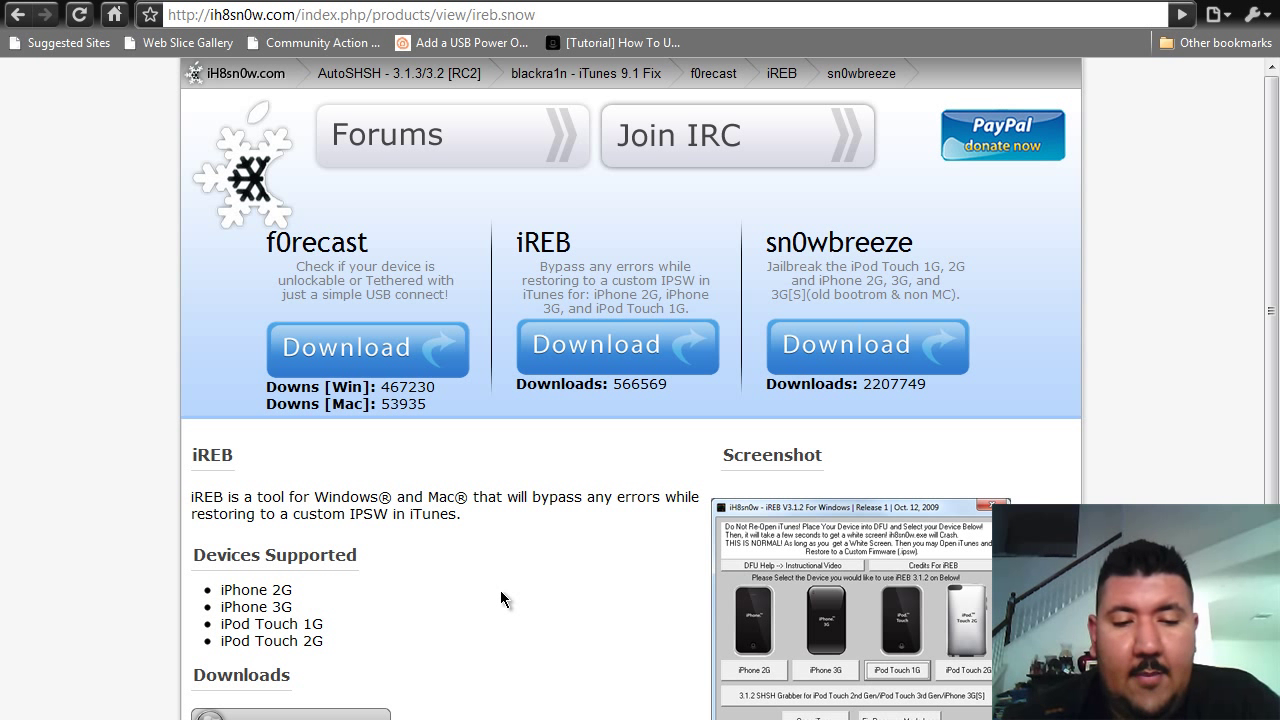
pyautogui.moveTo(310, 588)
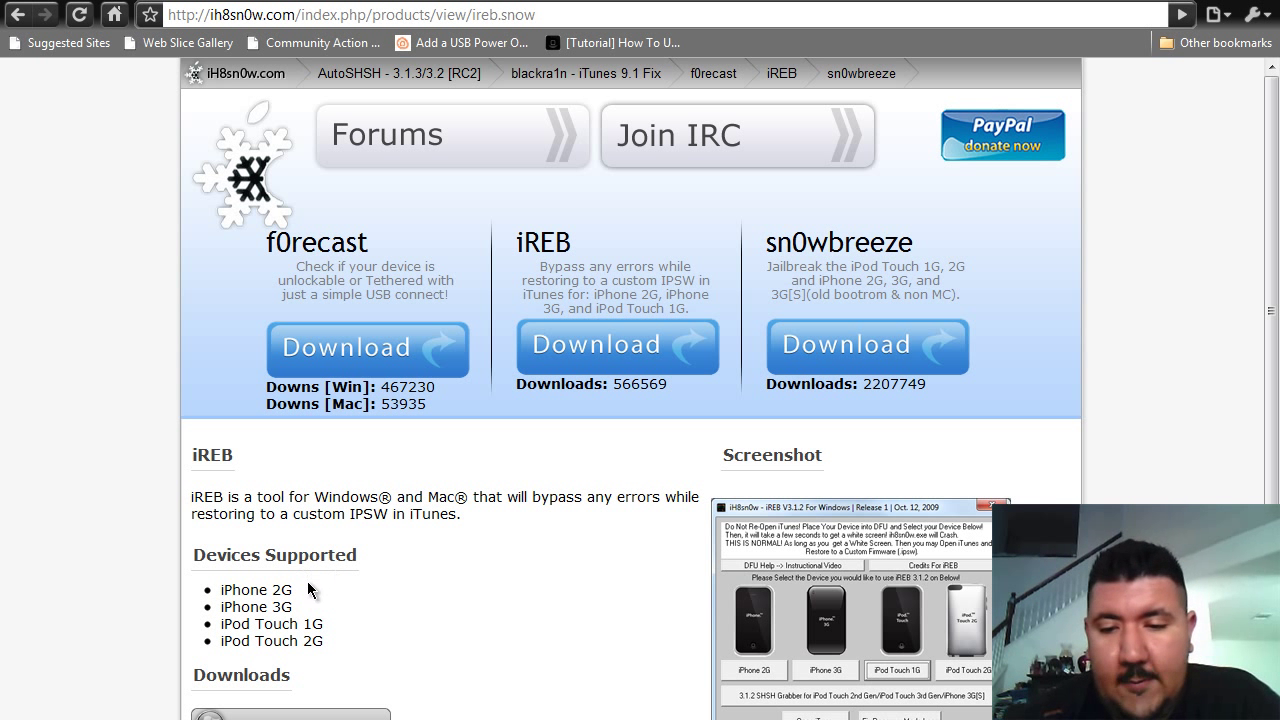
pyautogui.moveTo(332, 624)
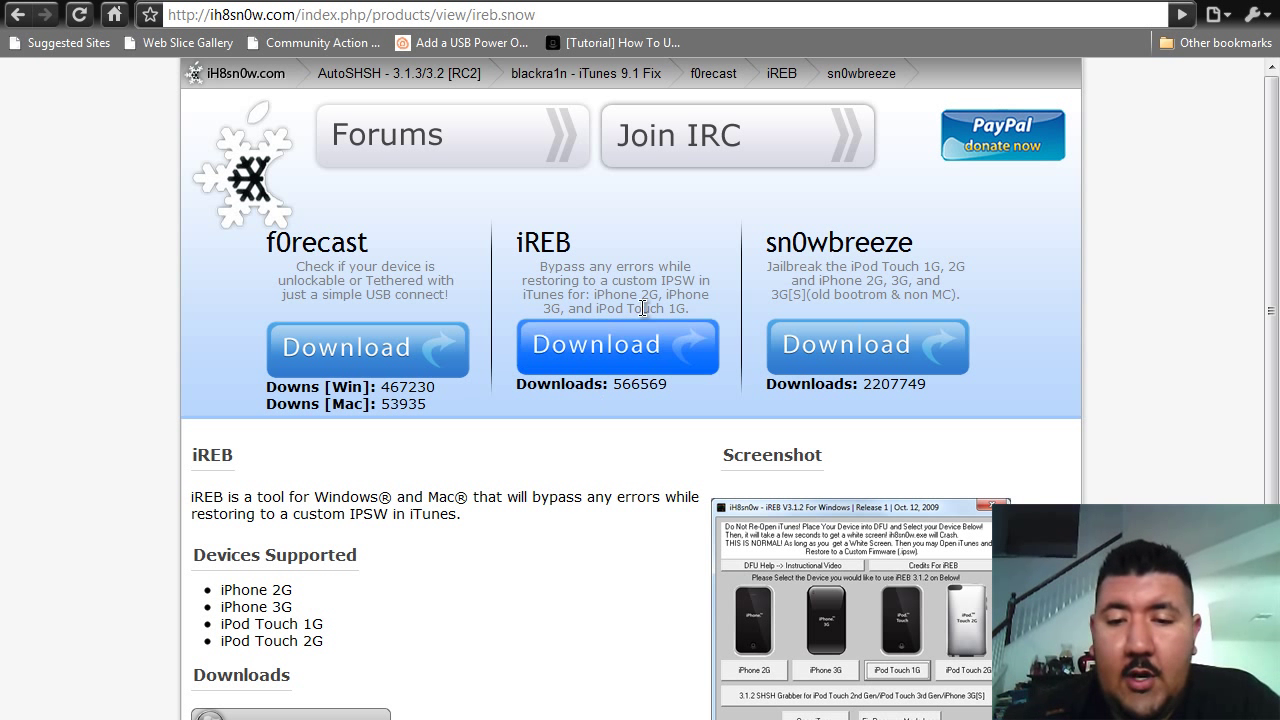
pyautogui.moveTo(844, 78)
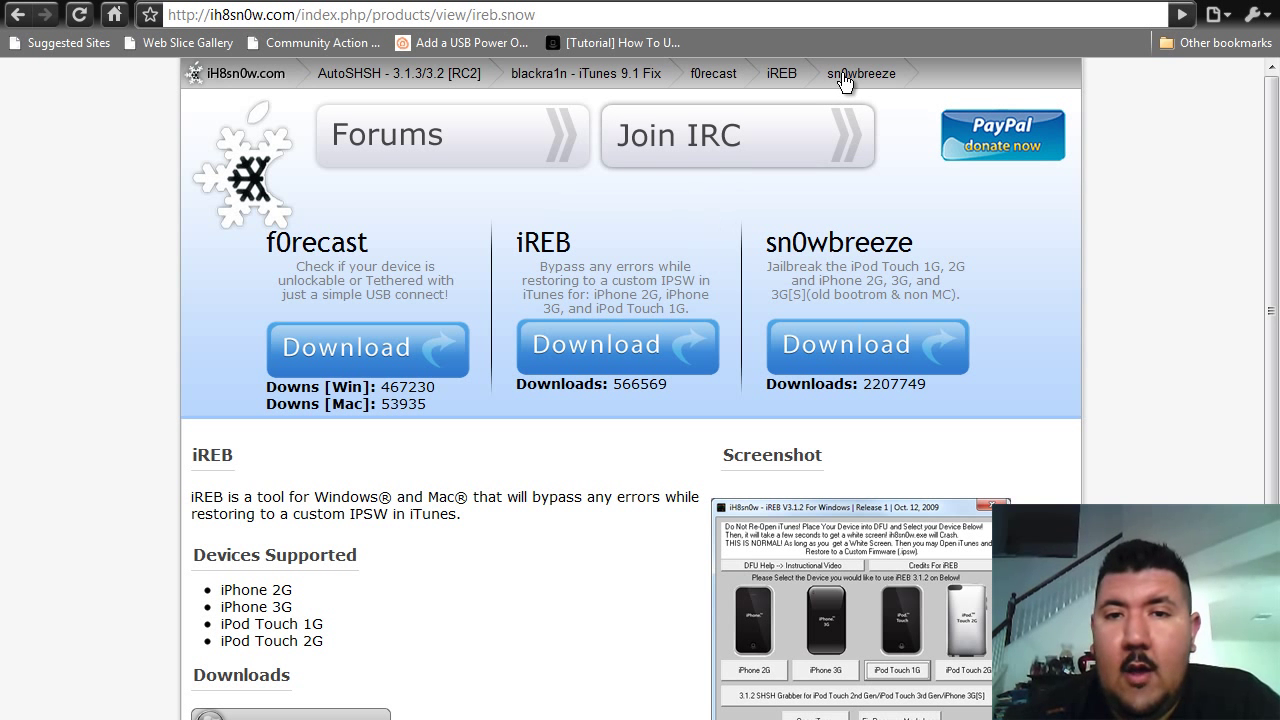
# Show the sn0wbreeze jailbreak tool page with its supported devices
pyautogui.click(860, 72)
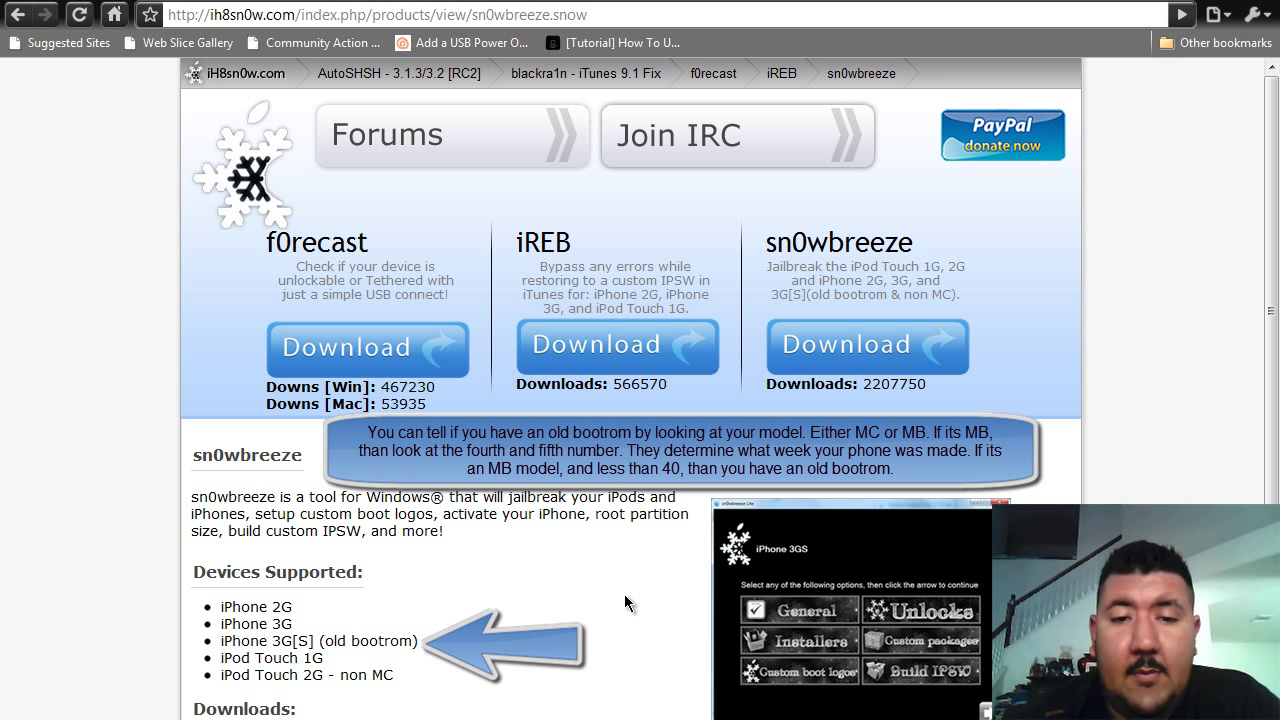
pyautogui.moveTo(376, 252)
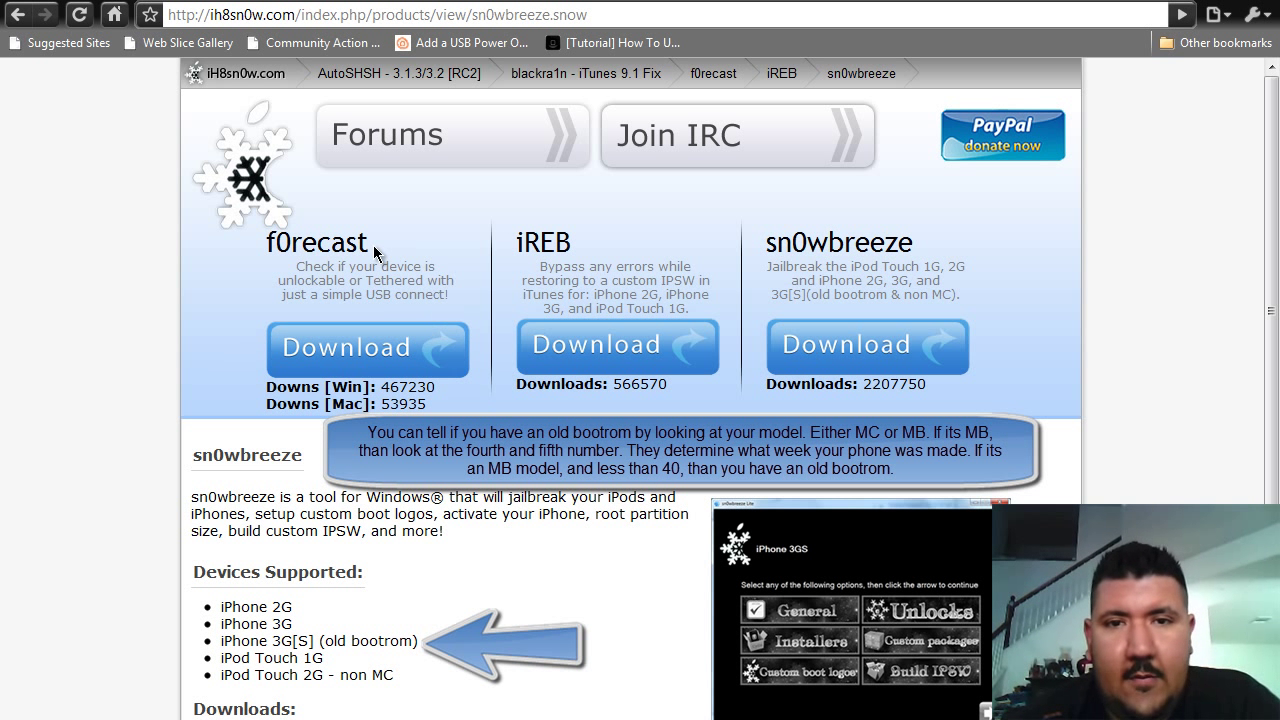
pyautogui.moveTo(468, 260)
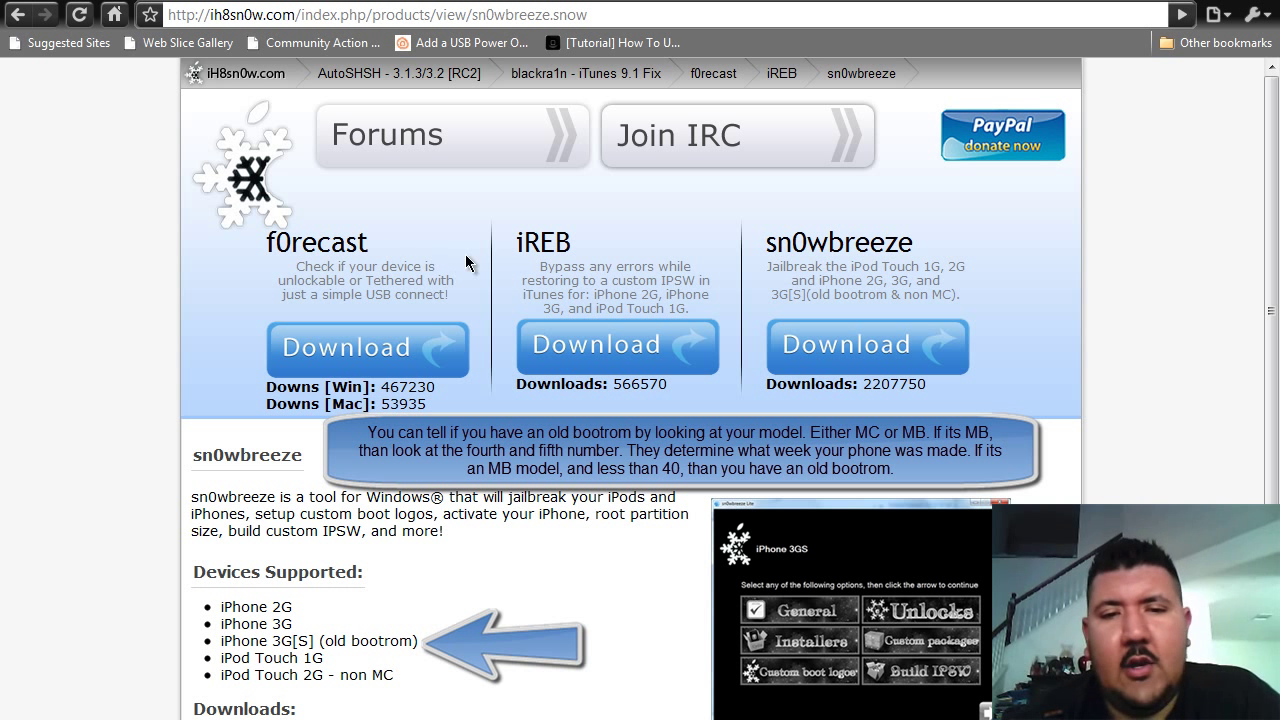
pyautogui.moveTo(650, 244)
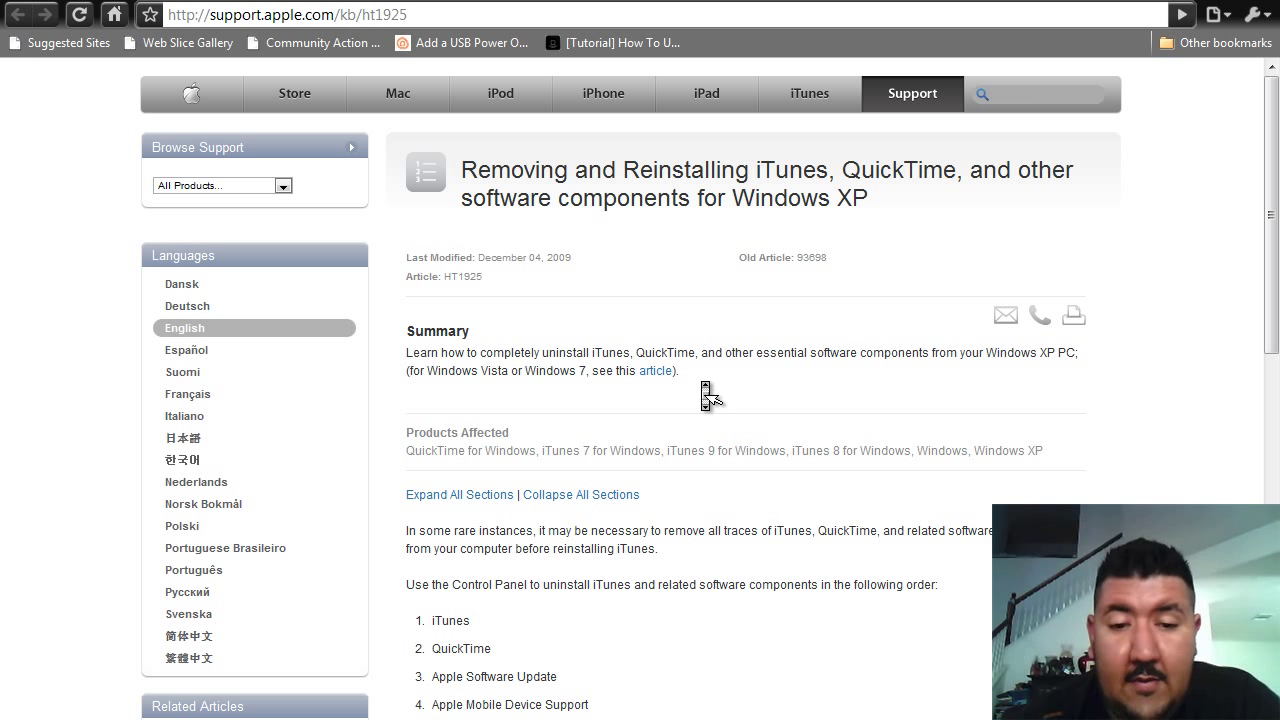
# Review the iTunes removal steps in Apple Support article HT1925 and reach the Music library folder
pyautogui.scroll(-3)
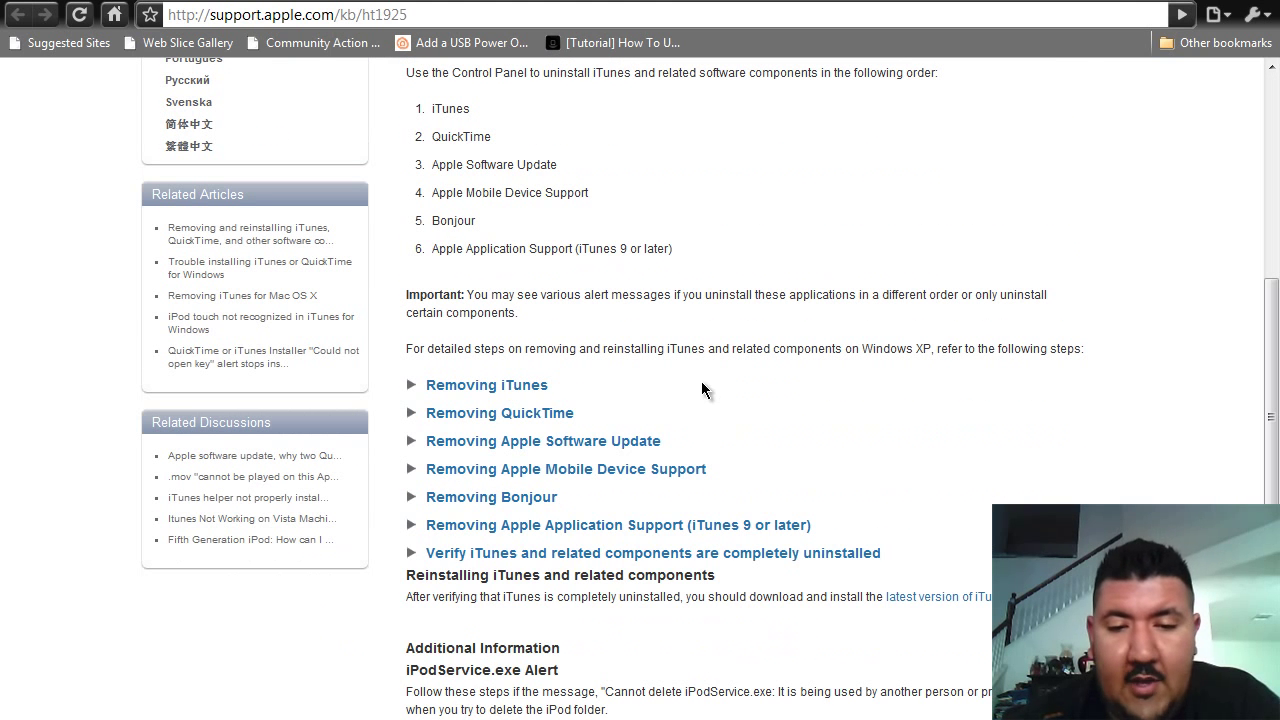
pyautogui.click(486, 384)
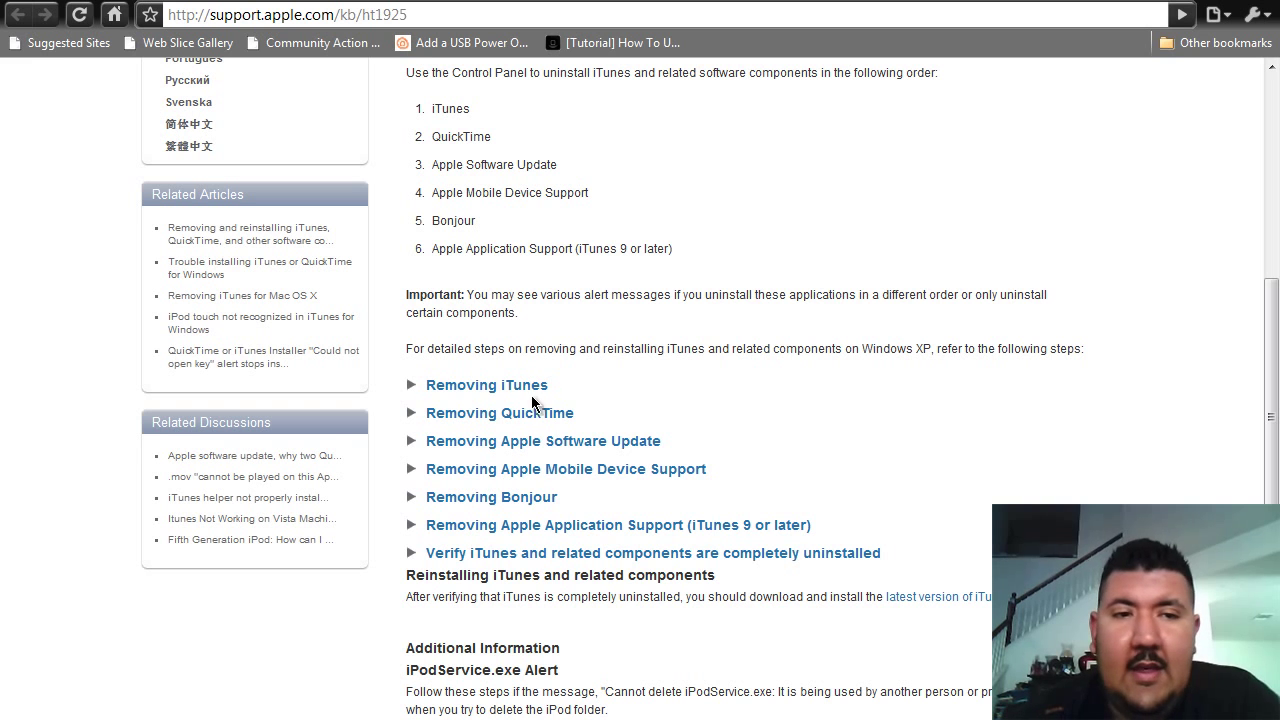
pyautogui.moveTo(796, 444)
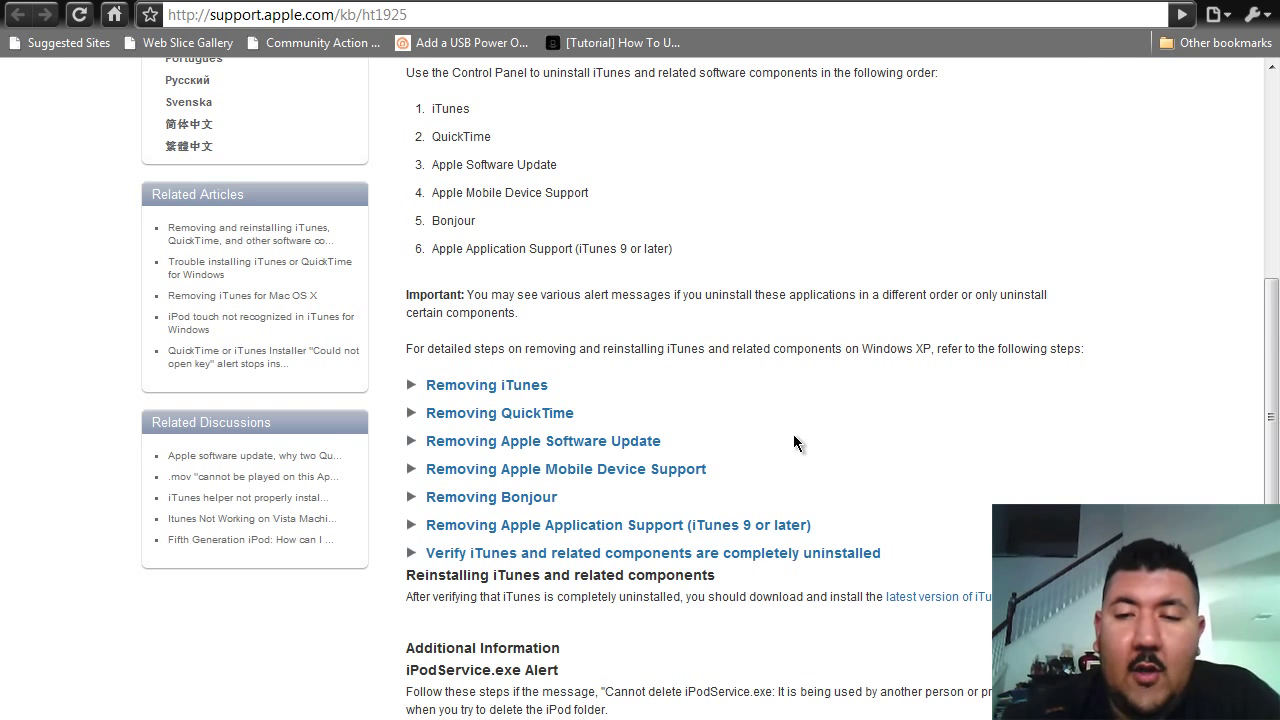
pyautogui.scroll(3)
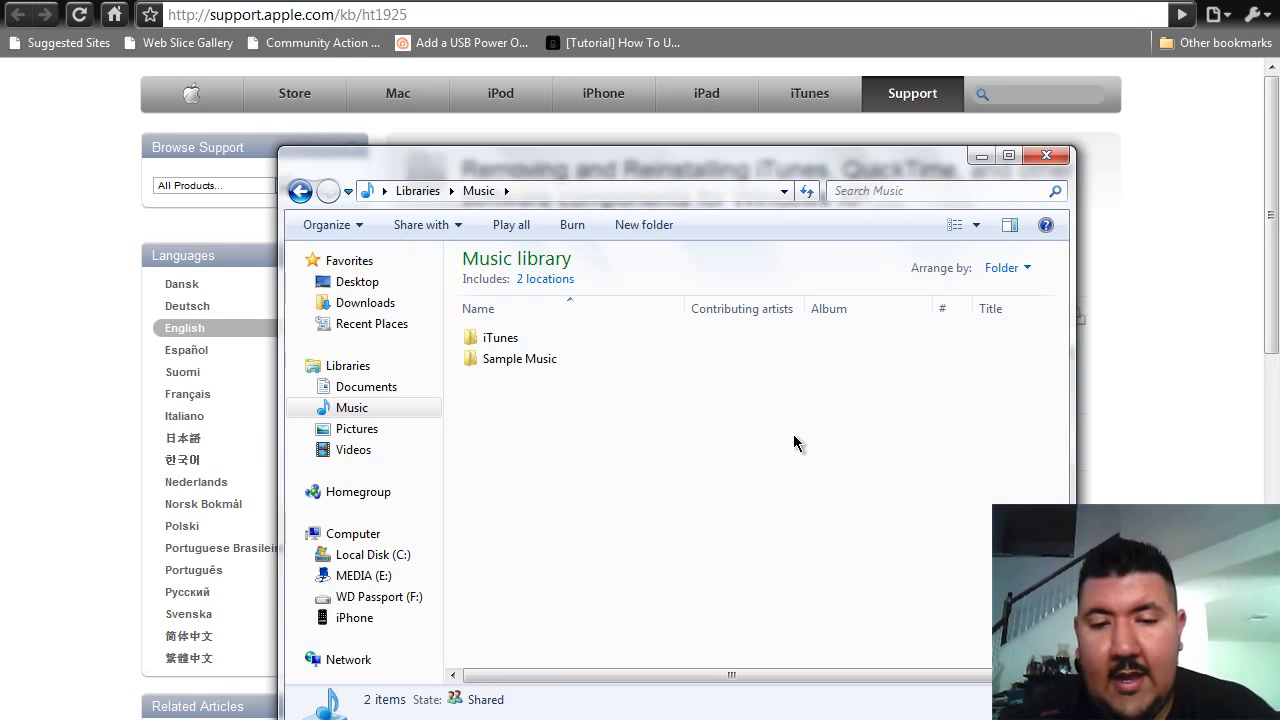
# Check iTunes Library.itl and iTunes Library.itl.old inside the Music library's iTunes folder
pyautogui.click(500, 336)
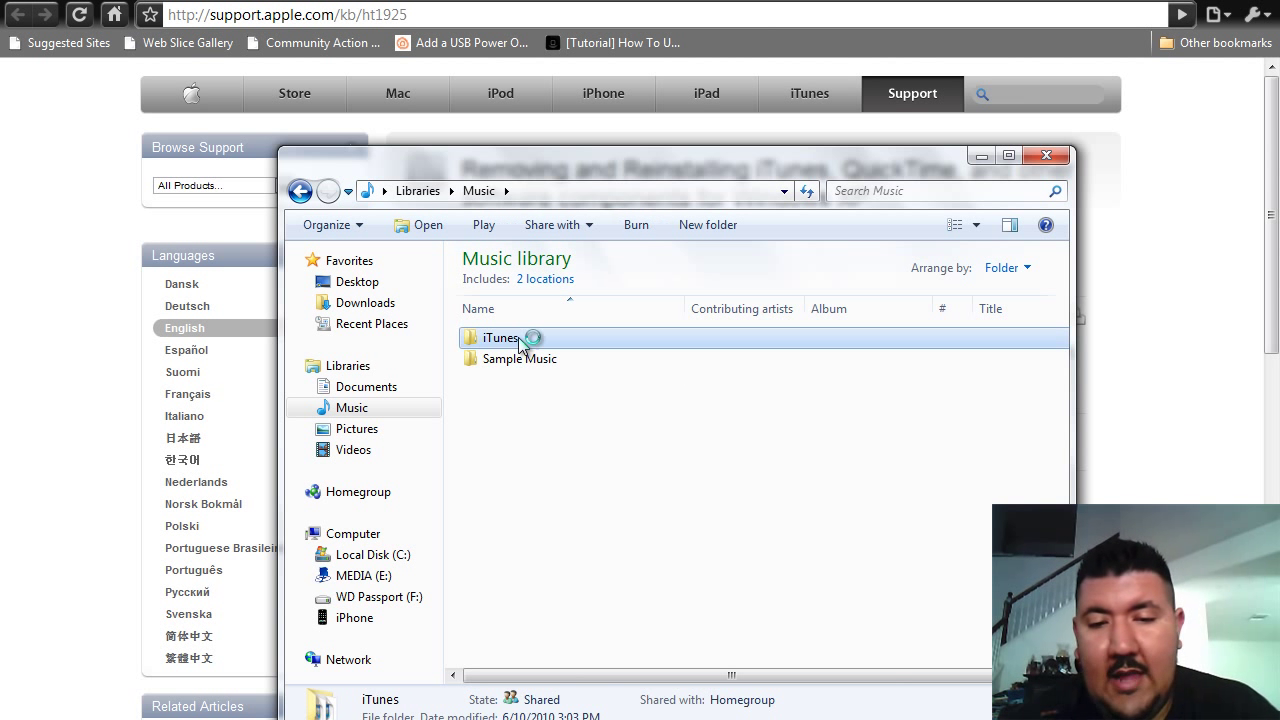
pyautogui.doubleClick(500, 336)
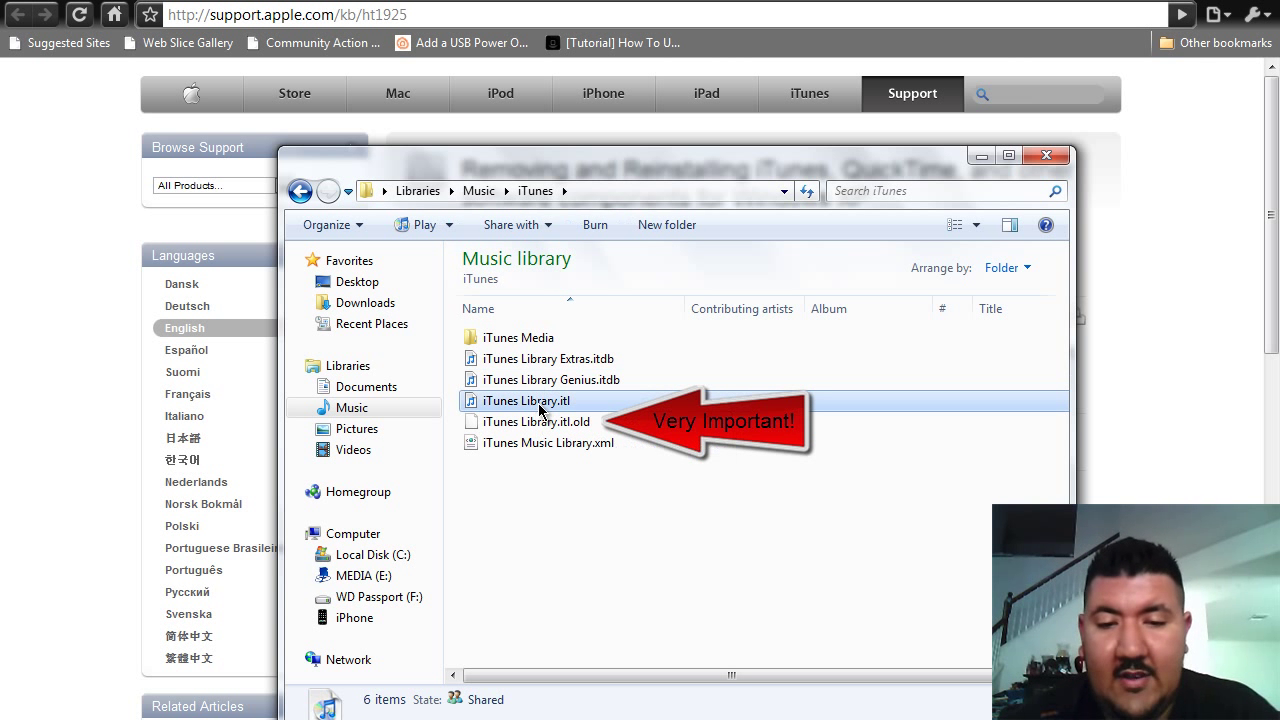
pyautogui.moveTo(556, 430)
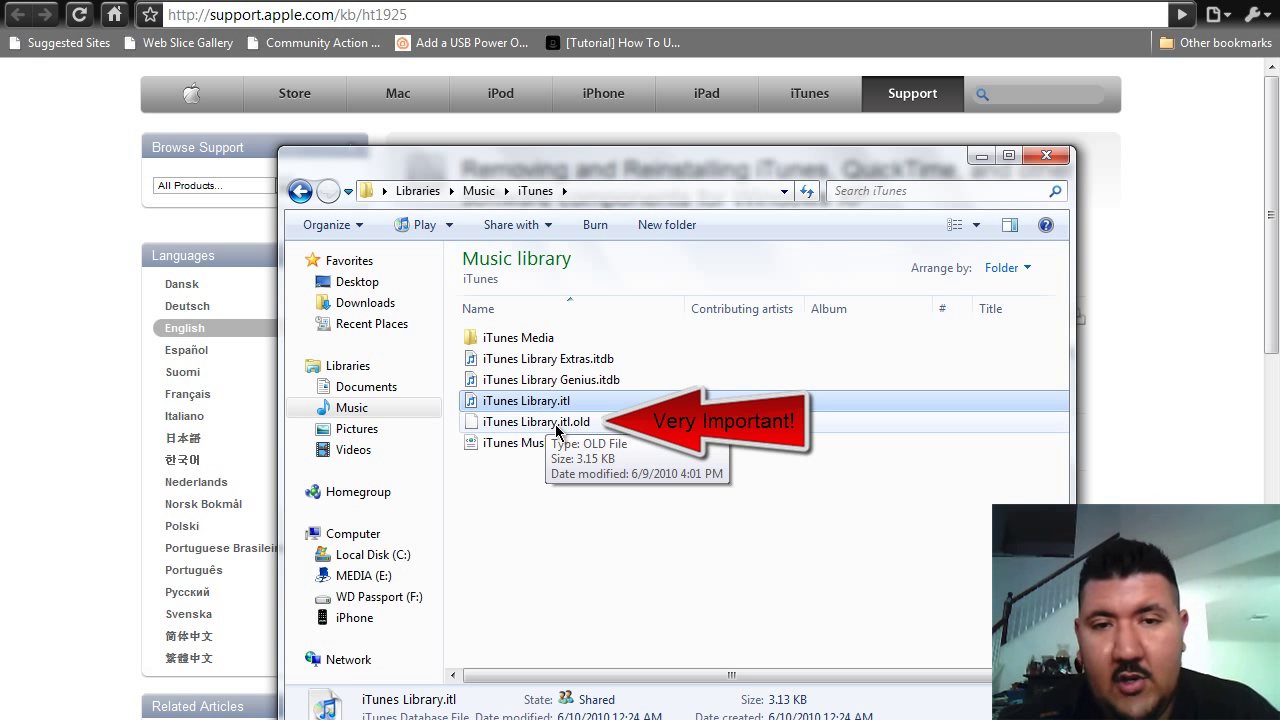
pyautogui.click(536, 420)
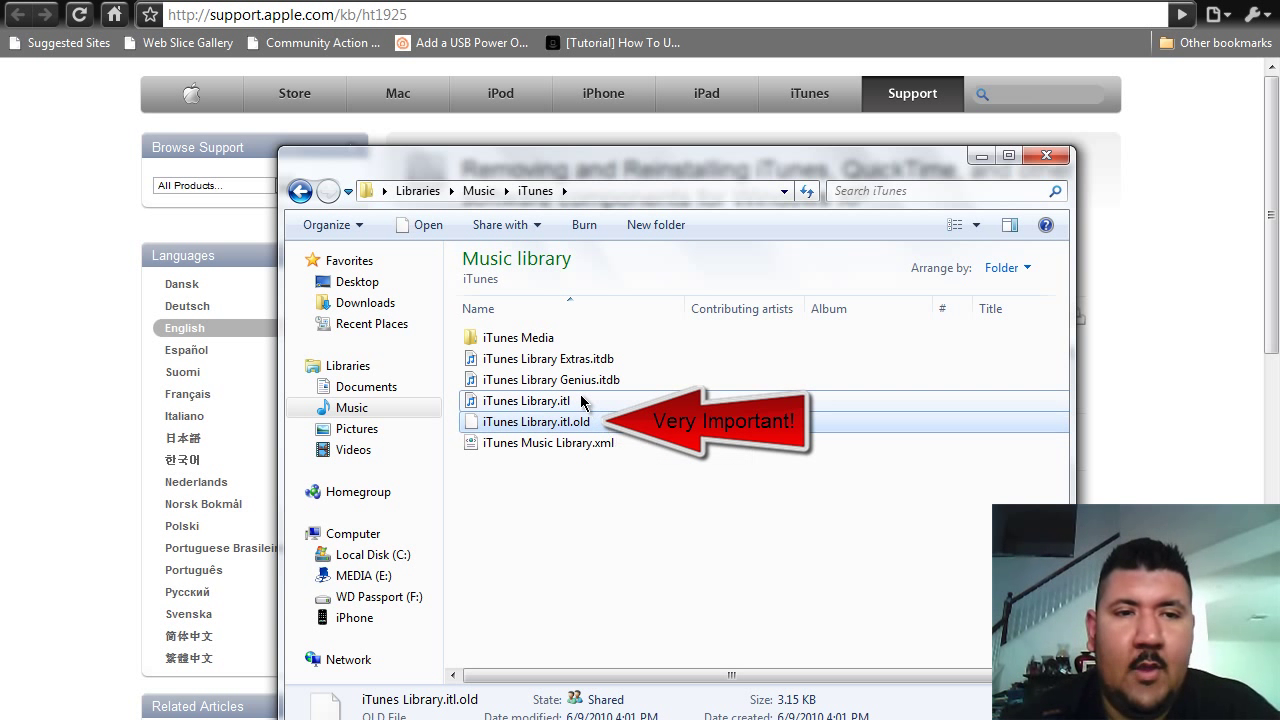
pyautogui.click(528, 400)
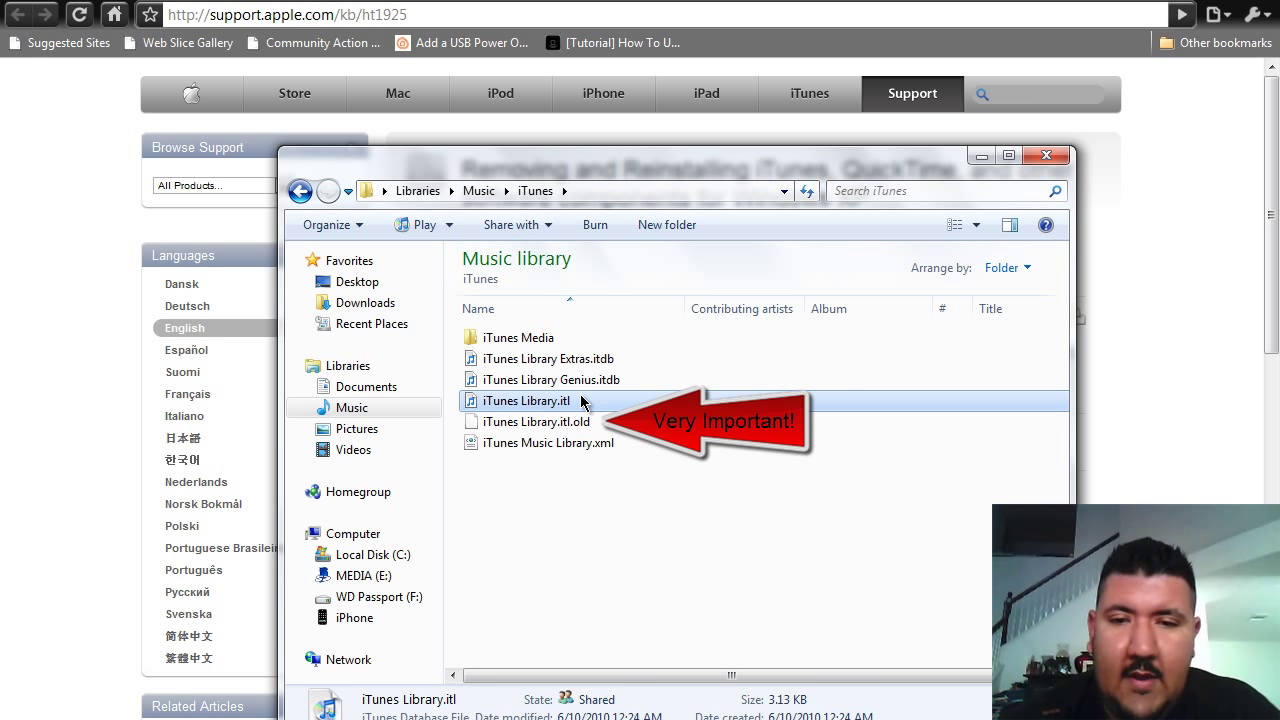
pyautogui.click(536, 420)
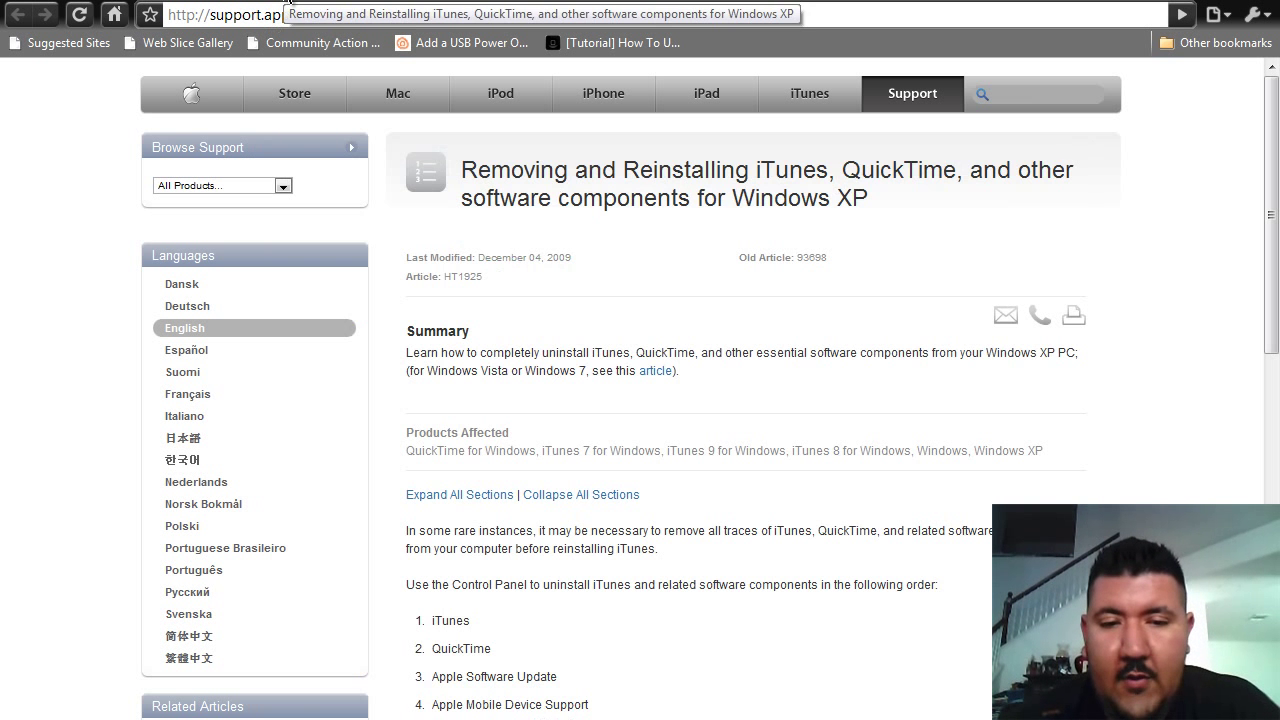
pyautogui.moveTo(730, 544)
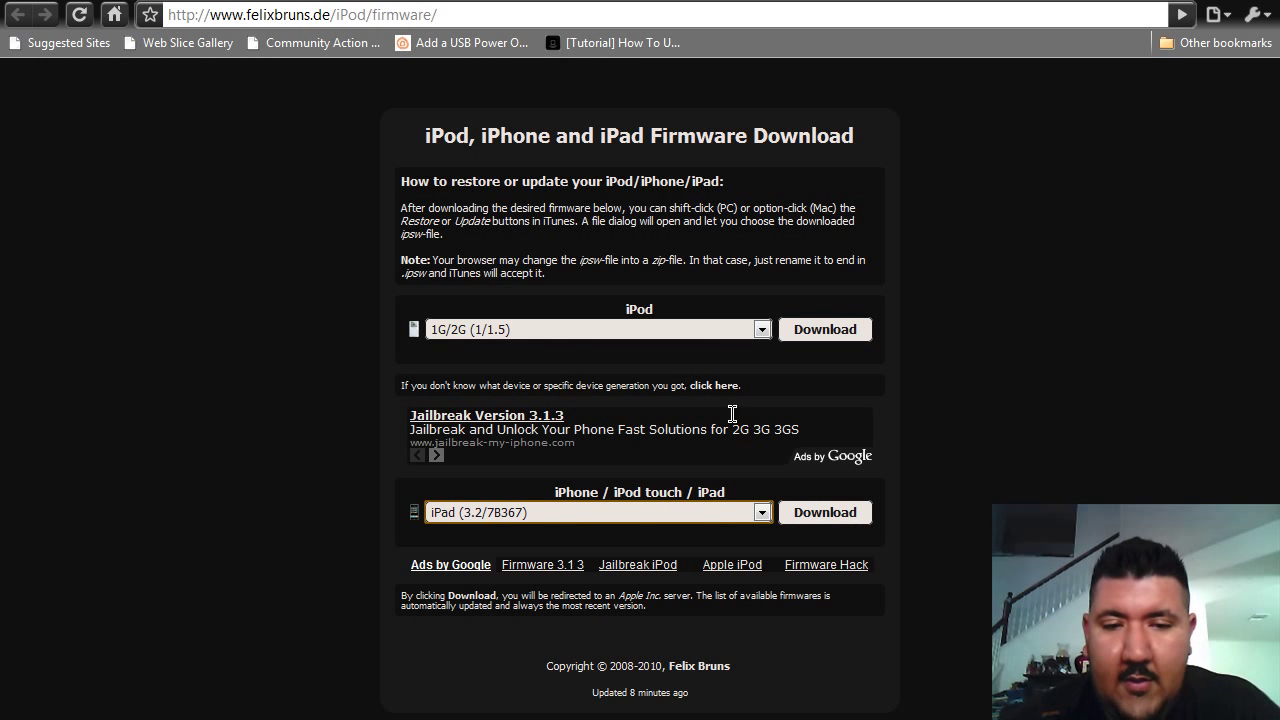
# Expand the iPhone / iPod touch / iPad firmware version list on felixbruns.de
pyautogui.click(760, 512)
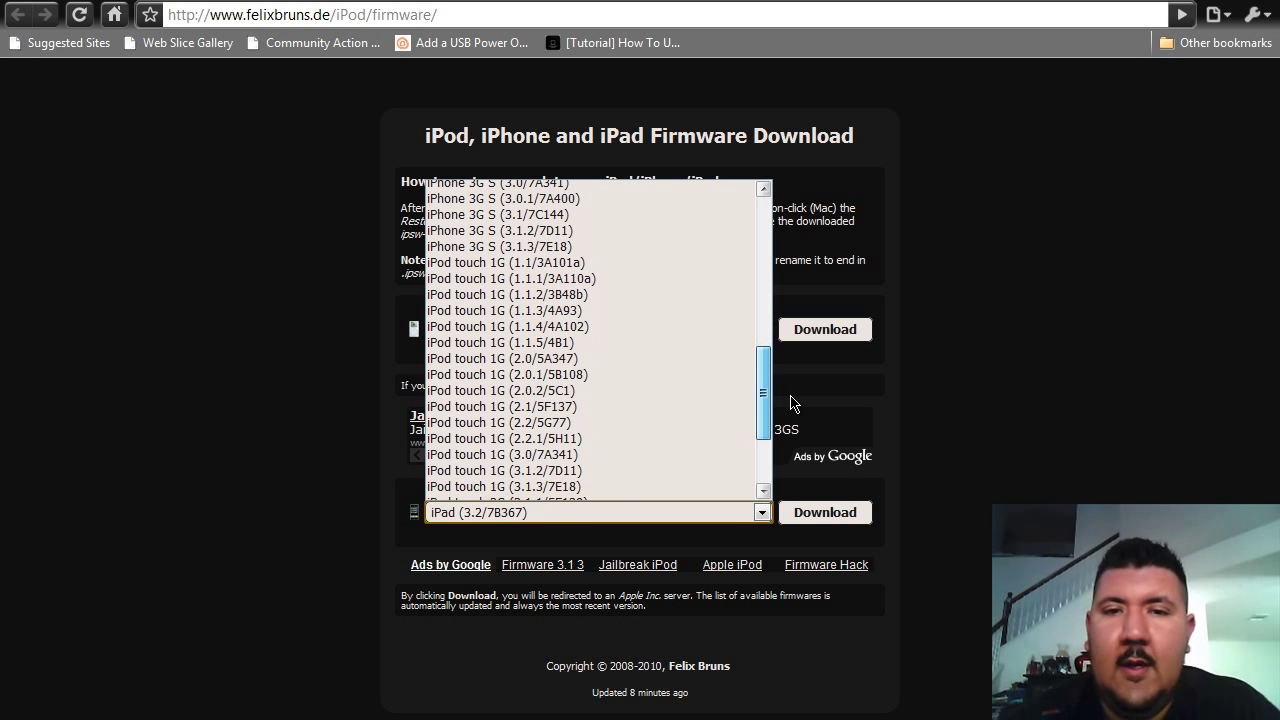
pyautogui.scroll(3)
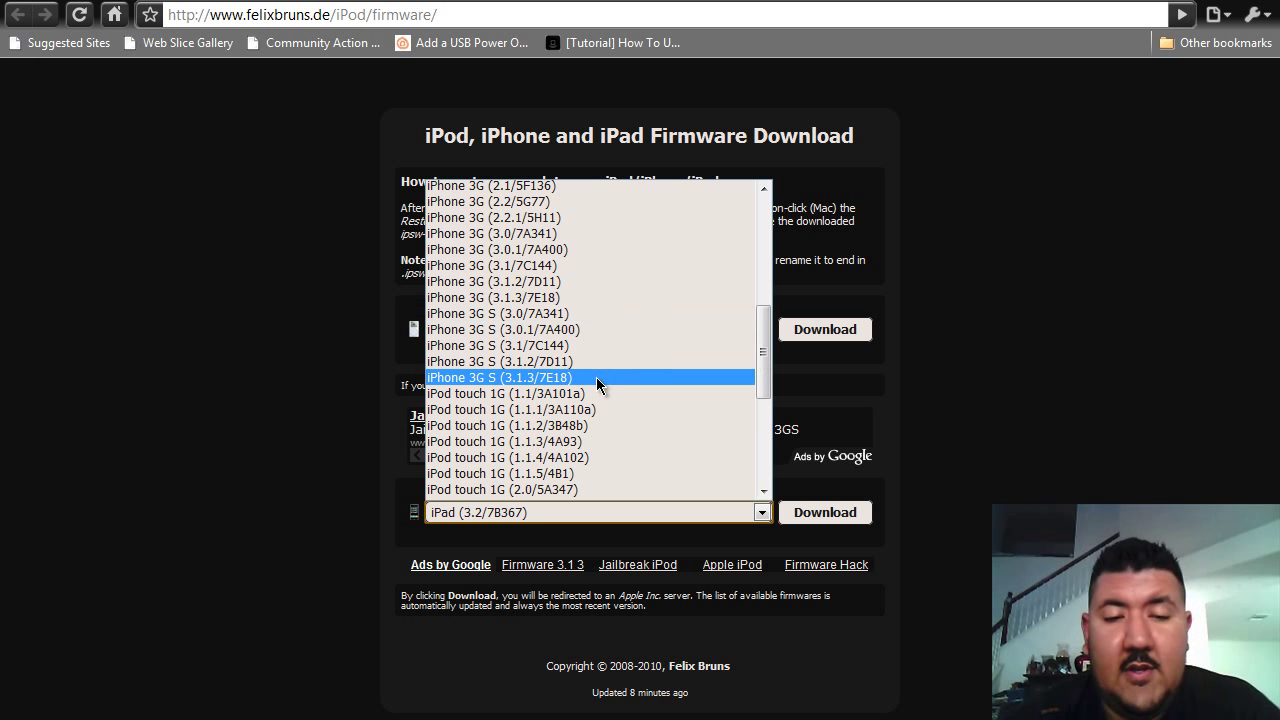
pyautogui.moveTo(584, 380)
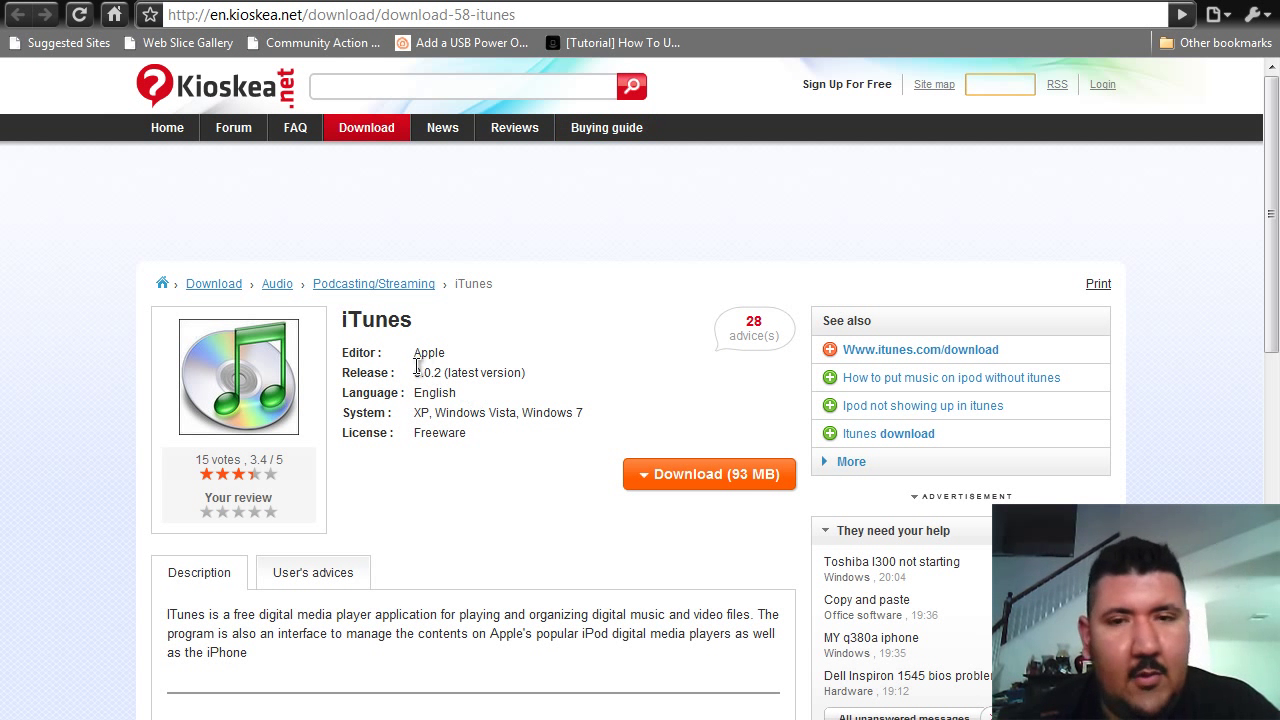
pyautogui.moveTo(416, 376)
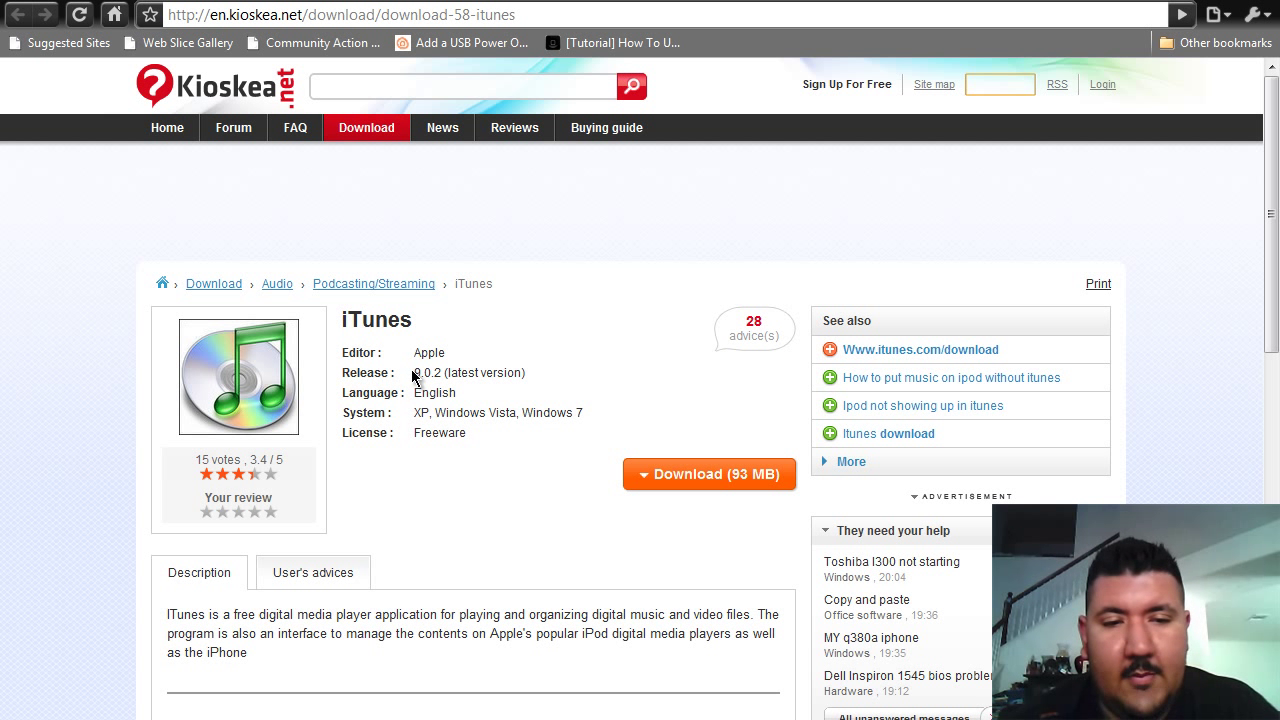
pyautogui.moveTo(452, 374)
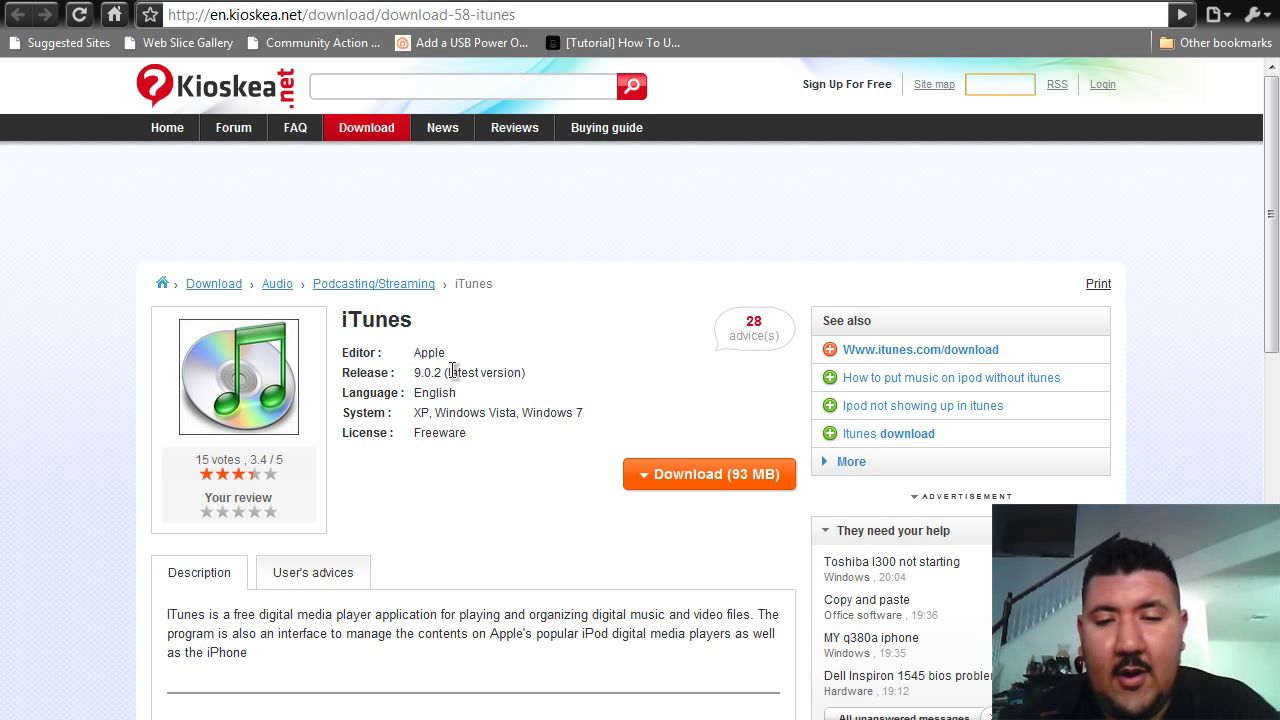
pyautogui.moveTo(540, 380)
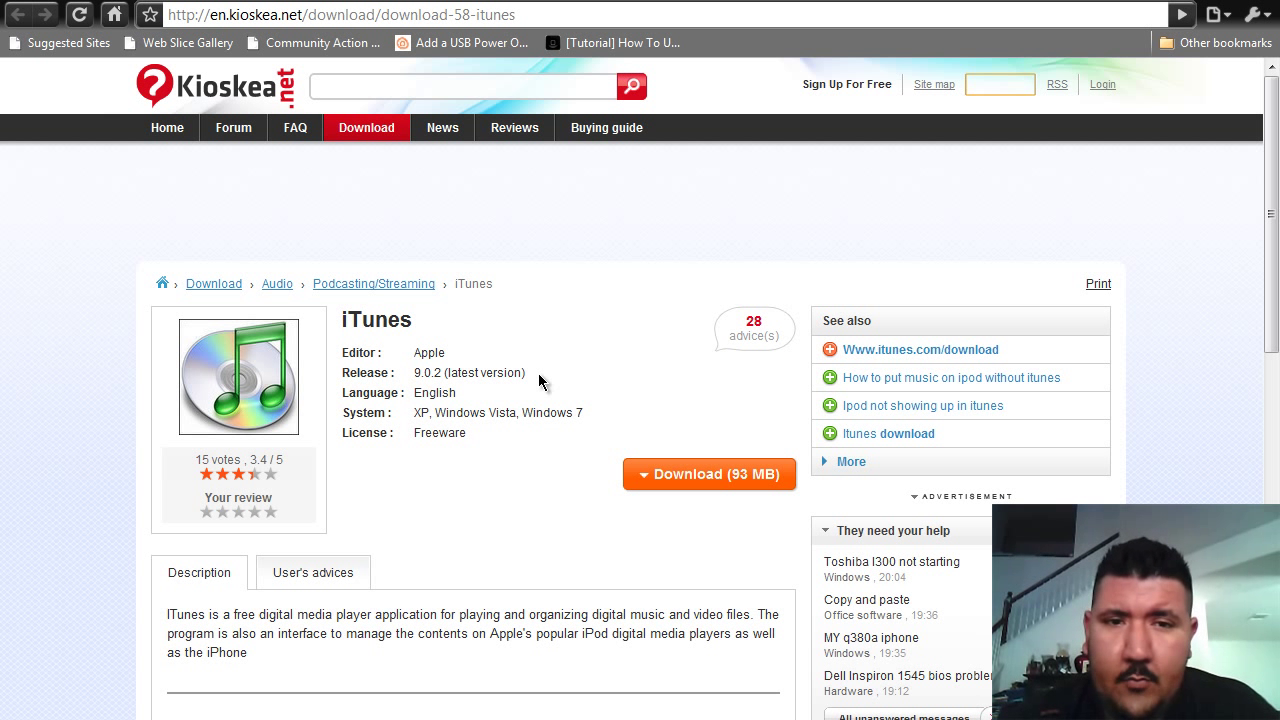
pyautogui.moveTo(480, 450)
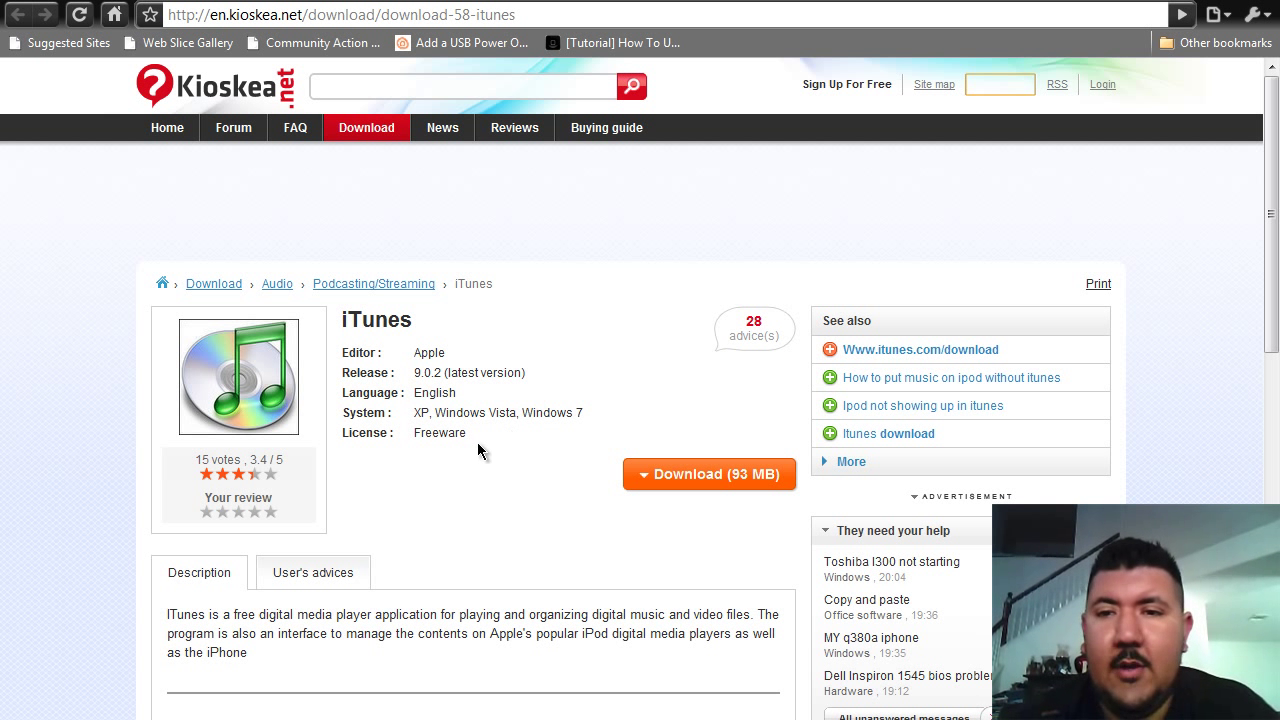
pyautogui.moveTo(676, 300)
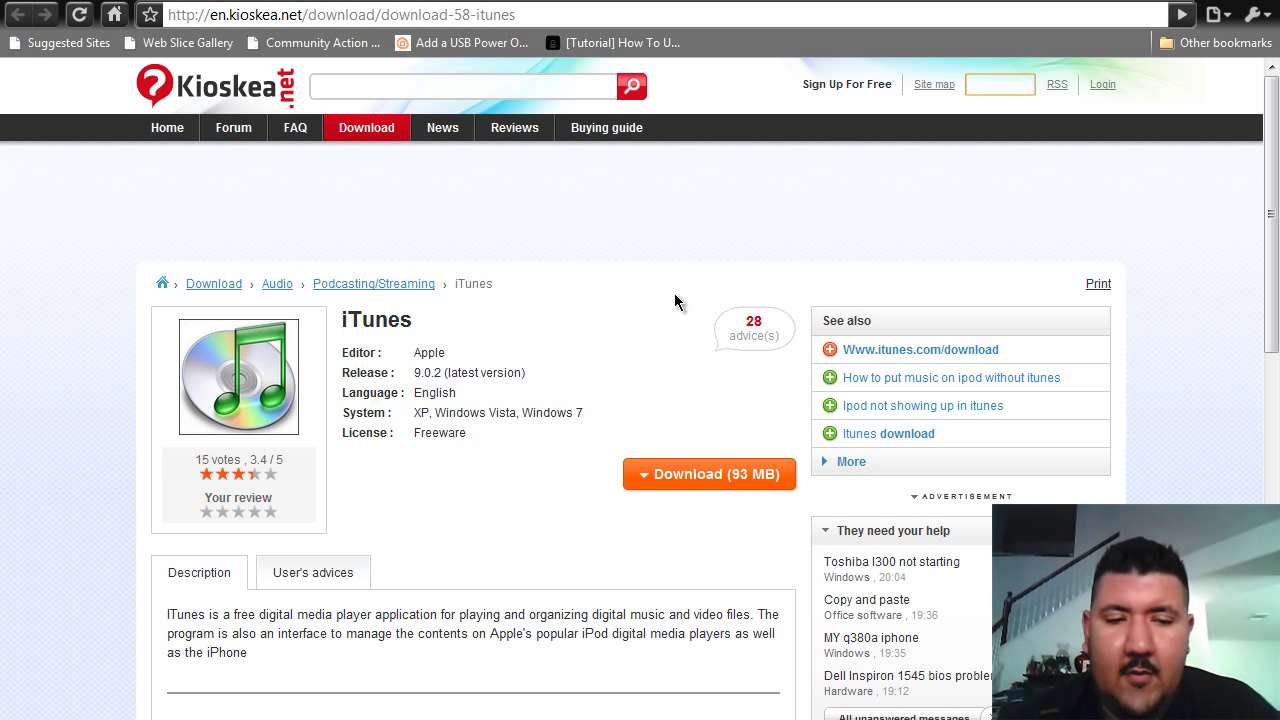
pyautogui.moveTo(748, 262)
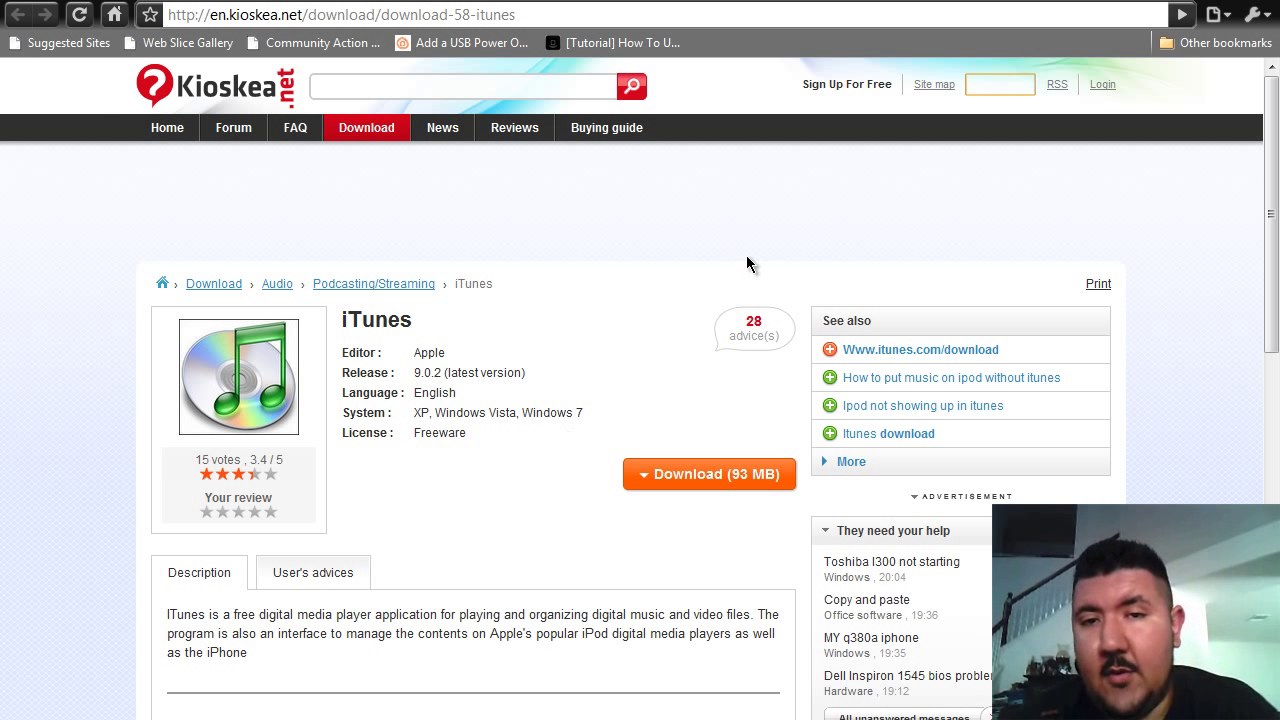
pyautogui.moveTo(800, 248)
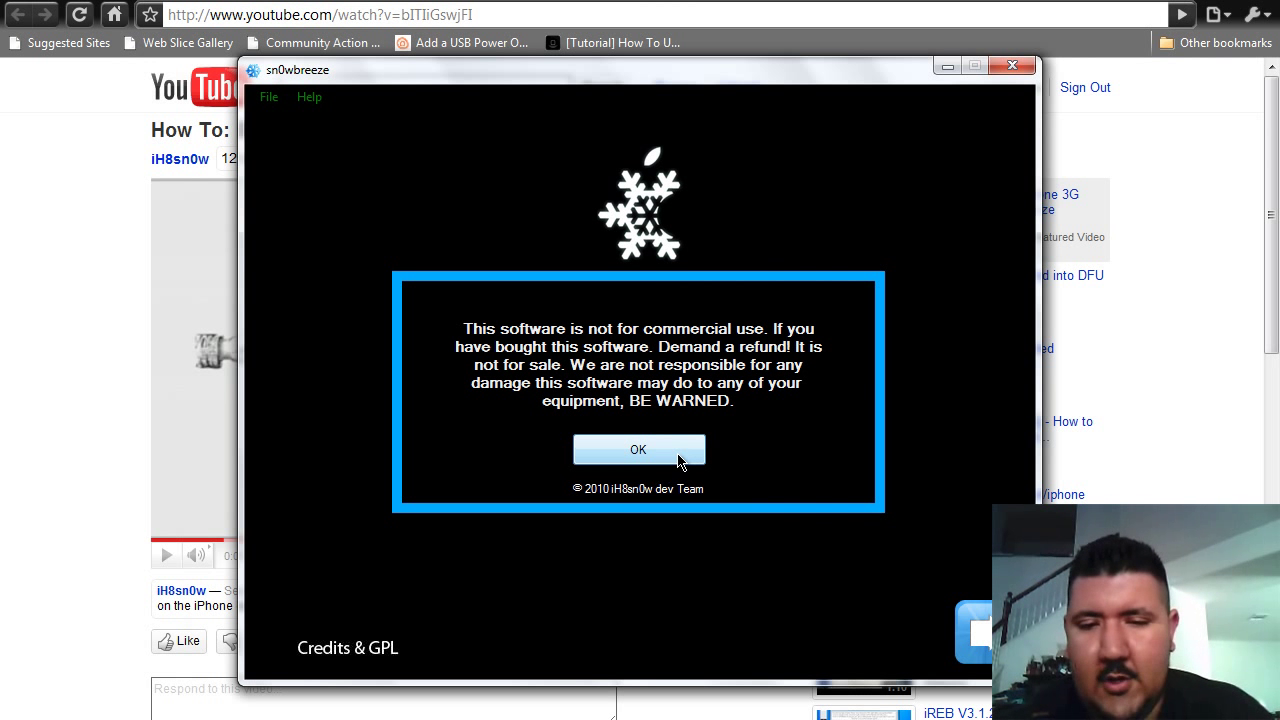
# Accept the non-commercial use warning and choose Simple Mode in sn0wbreeze
pyautogui.click(638, 448)
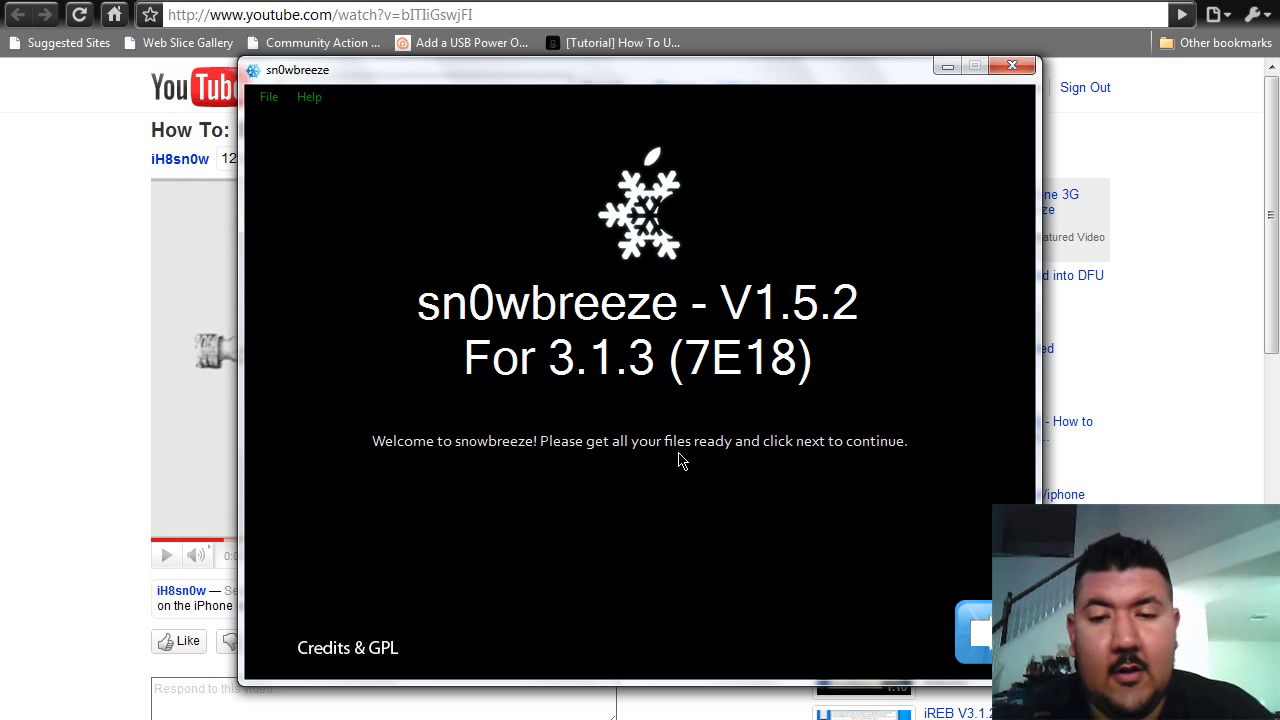
pyautogui.moveTo(956, 628)
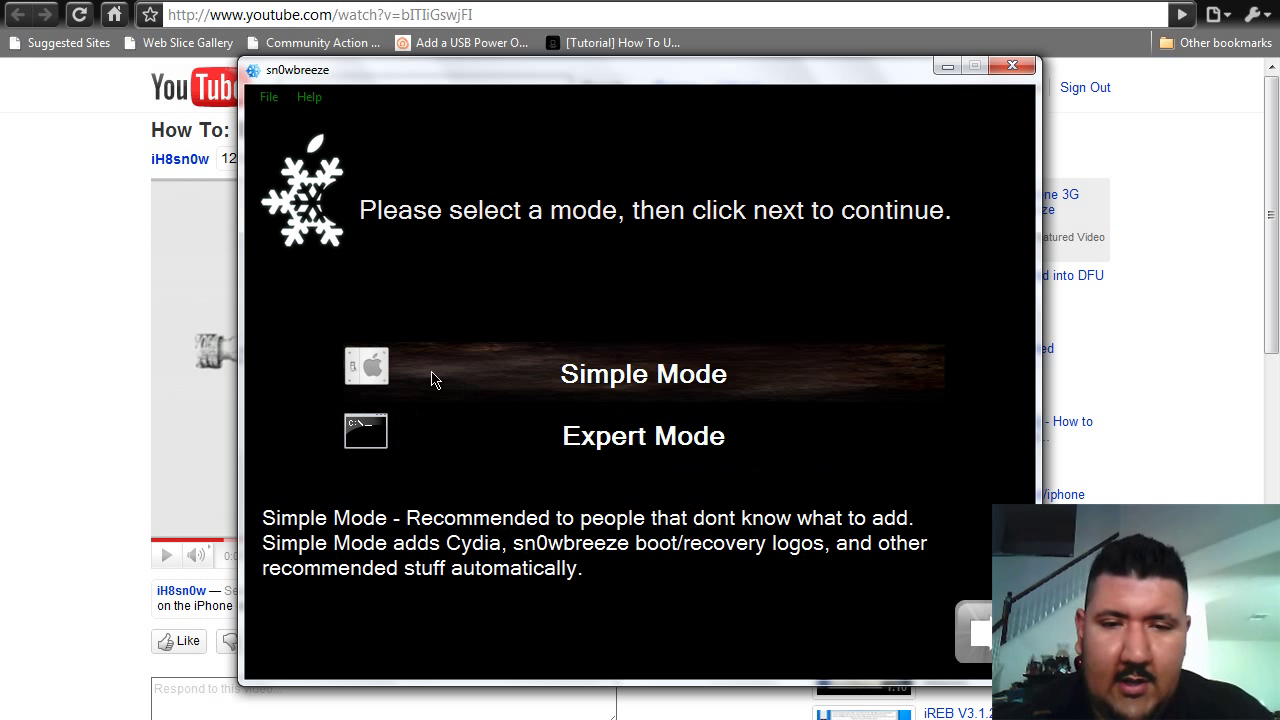
pyautogui.click(644, 374)
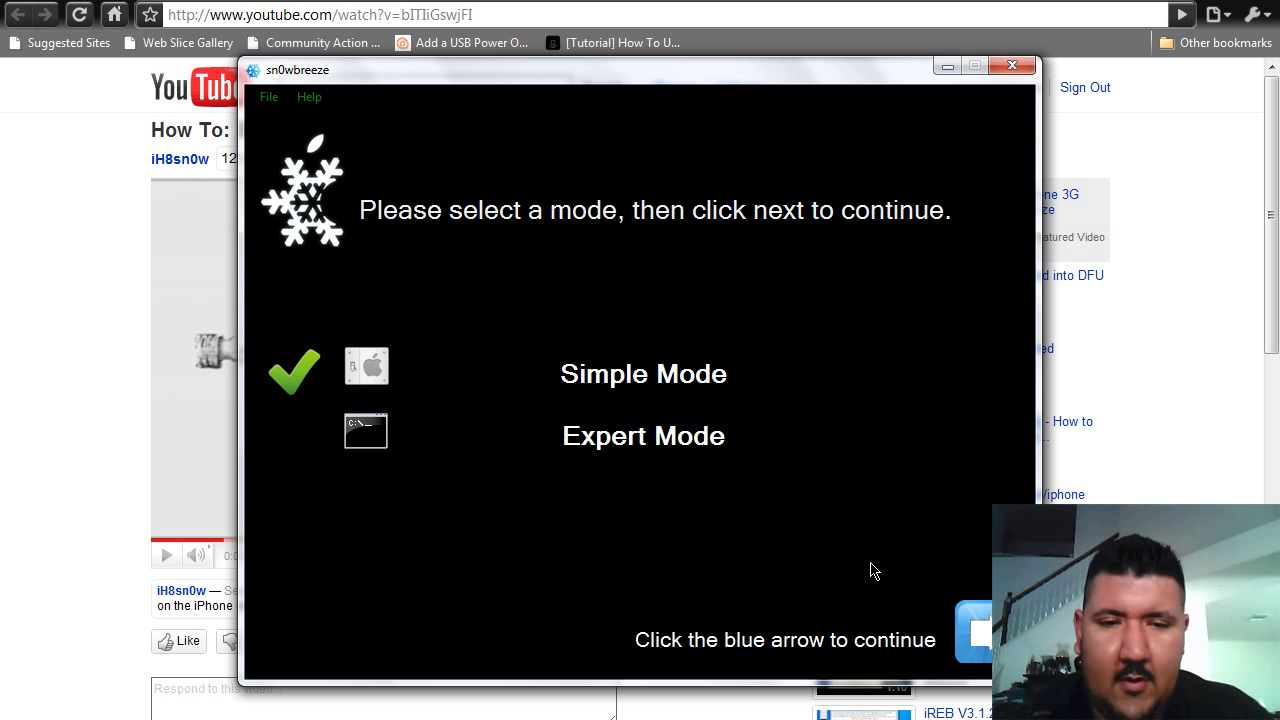
# Browse for and load iPhone1,2_3.1.3_7E18_Restore.ipsw as the base firmware
pyautogui.click(976, 632)
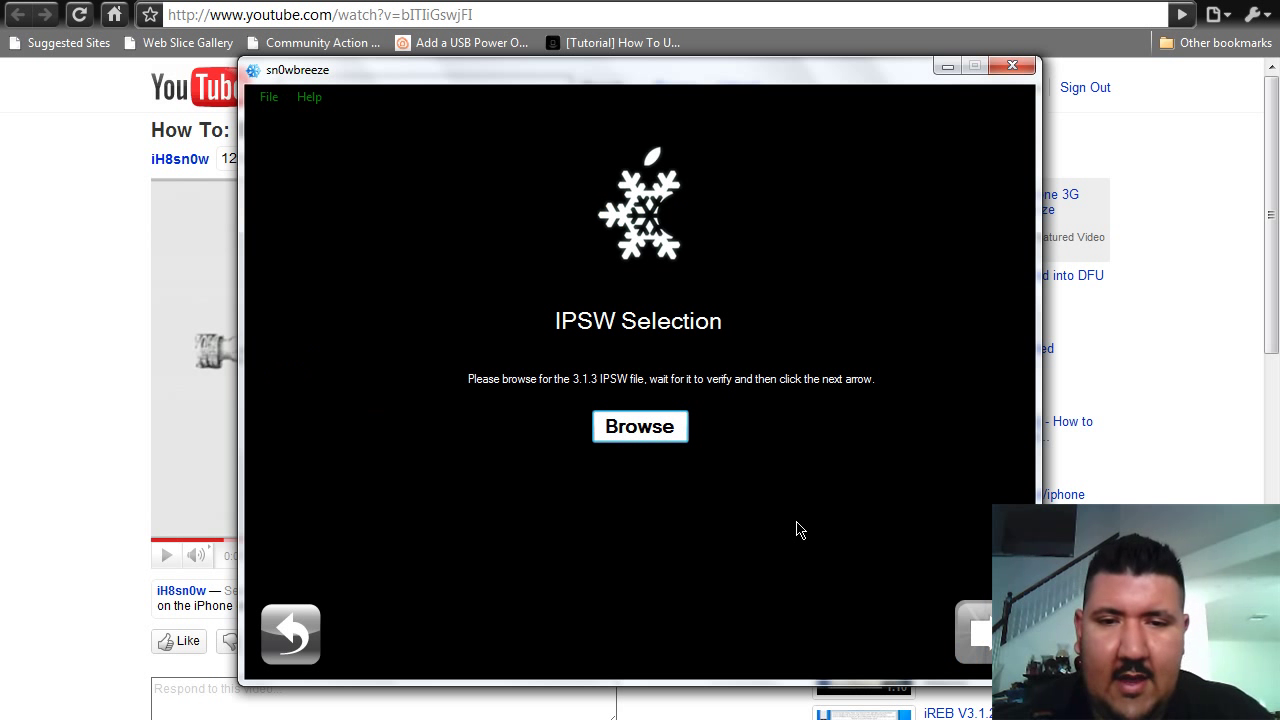
pyautogui.moveTo(716, 428)
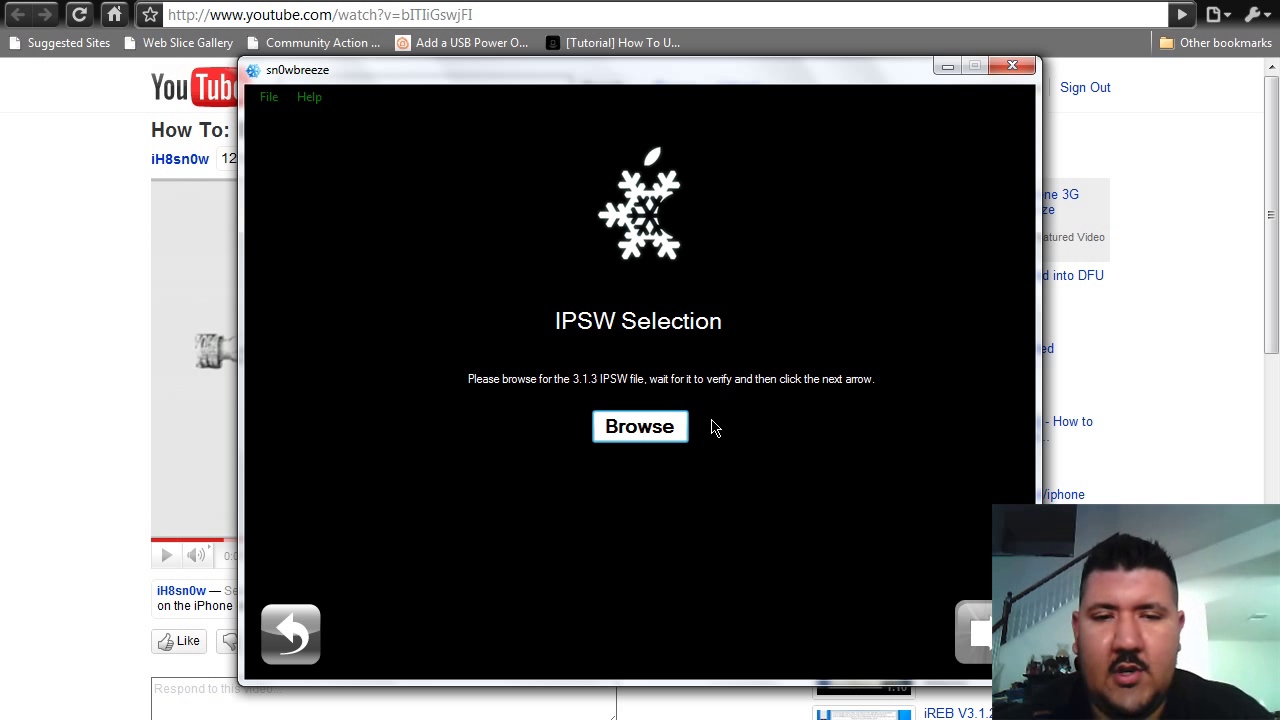
pyautogui.click(640, 426)
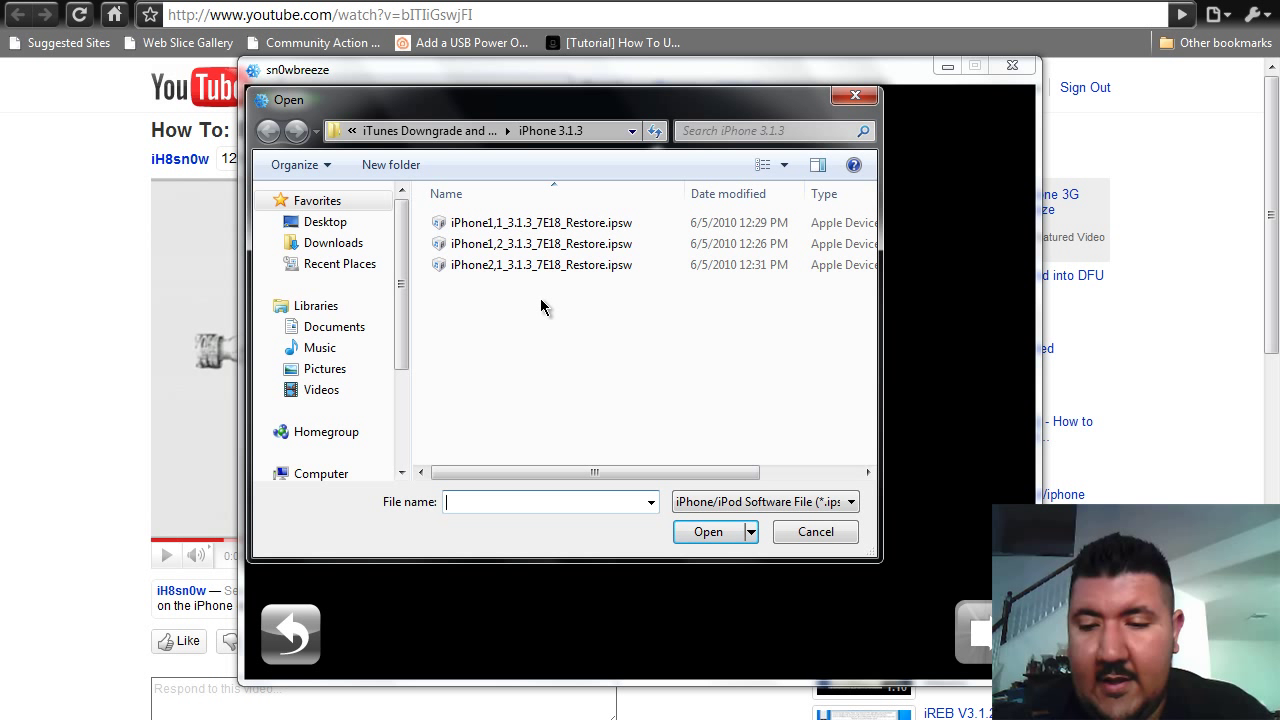
pyautogui.moveTo(510, 244)
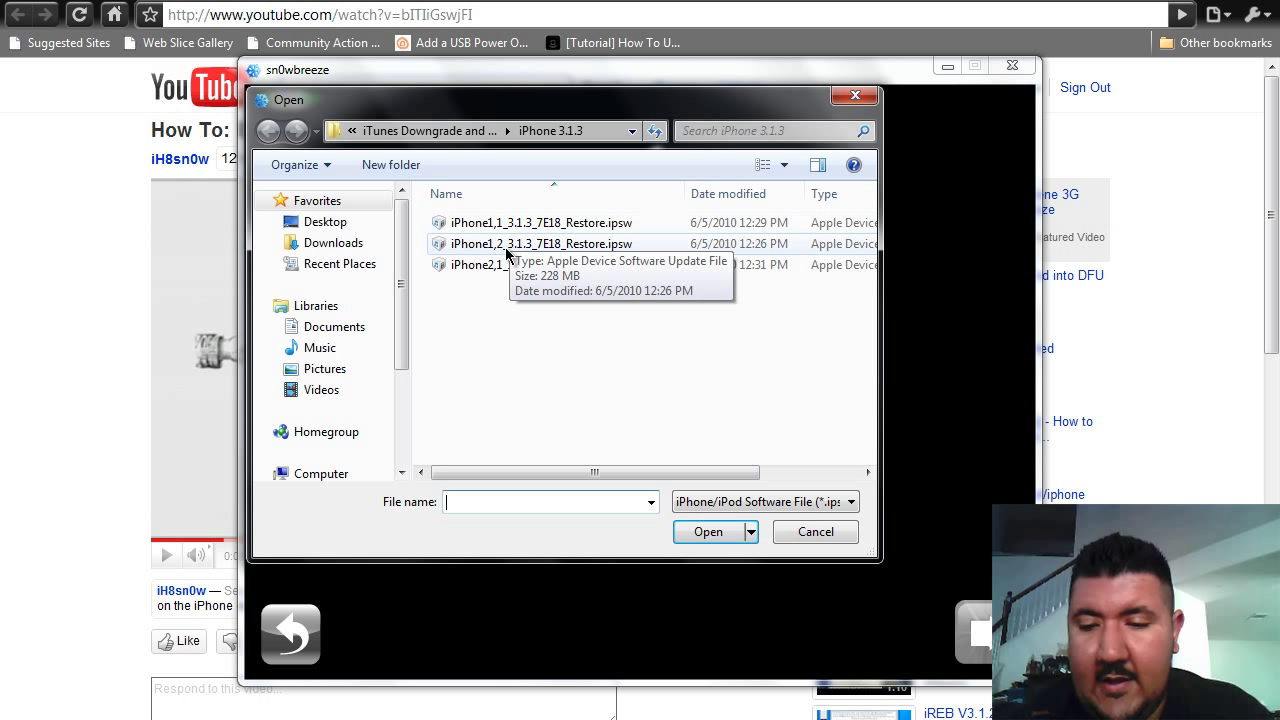
pyautogui.click(540, 244)
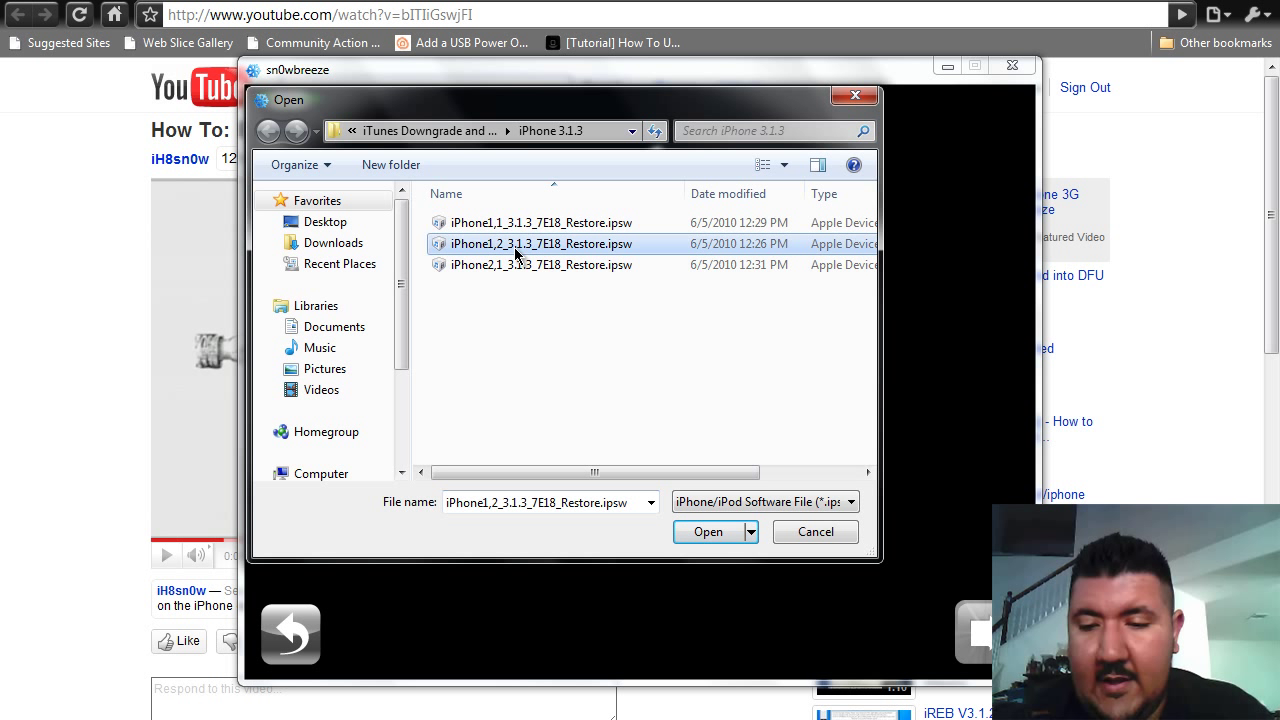
pyautogui.moveTo(584, 262)
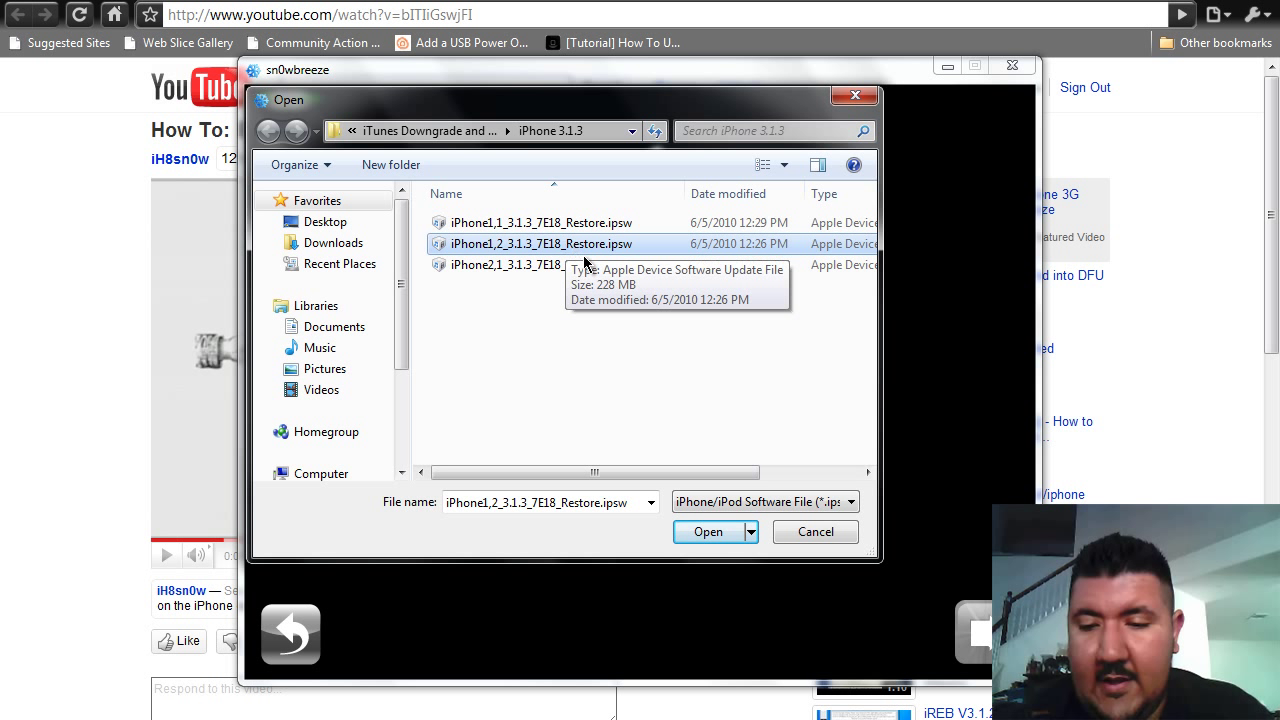
pyautogui.click(708, 532)
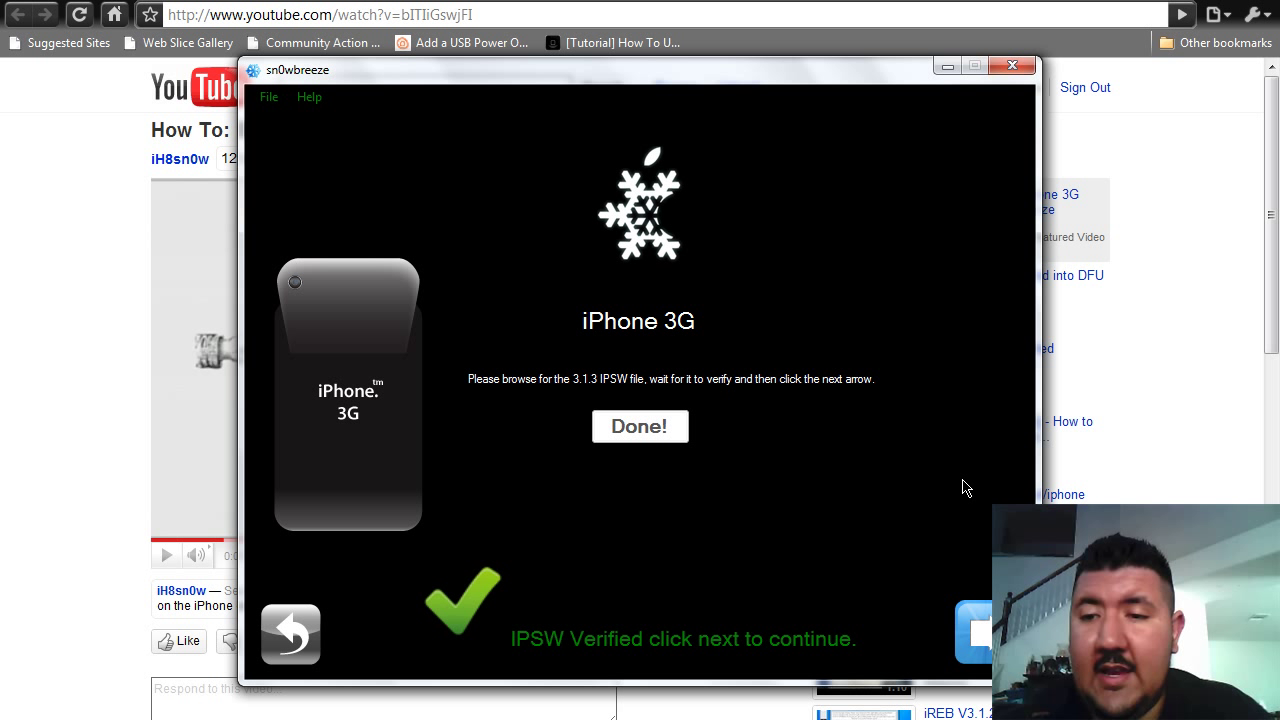
pyautogui.moveTo(994, 156)
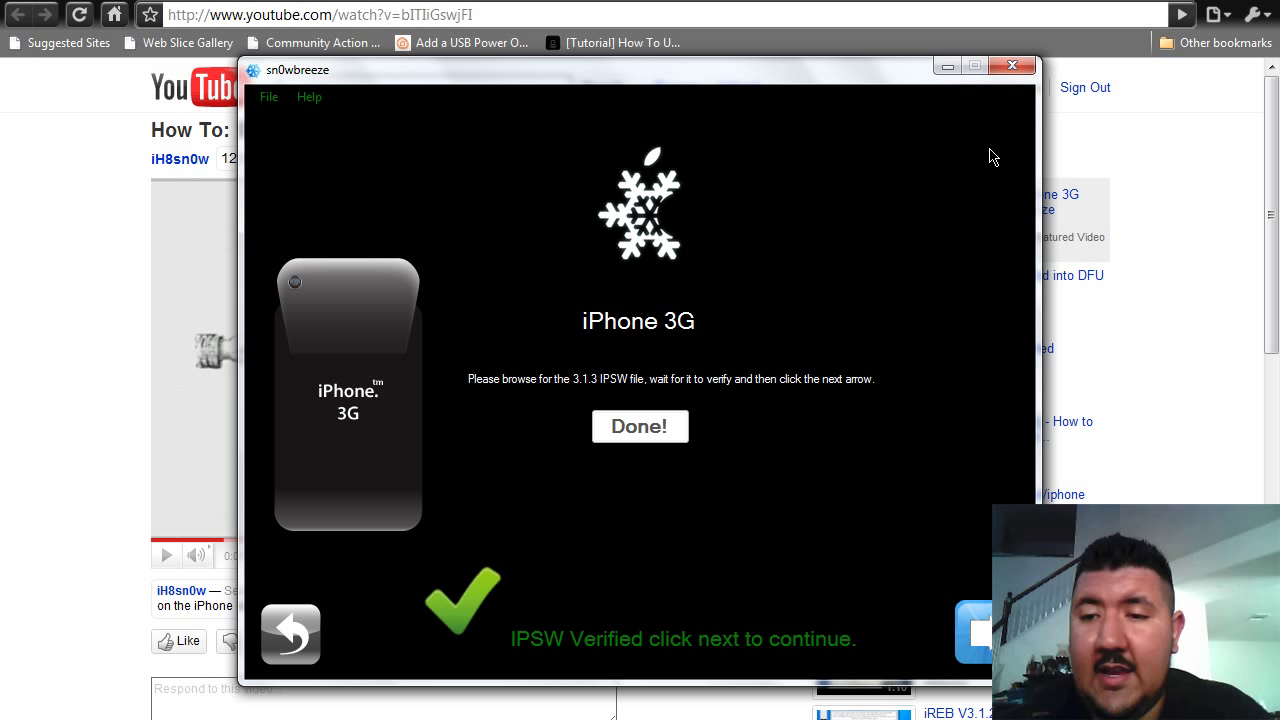
pyautogui.moveTo(1168, 220)
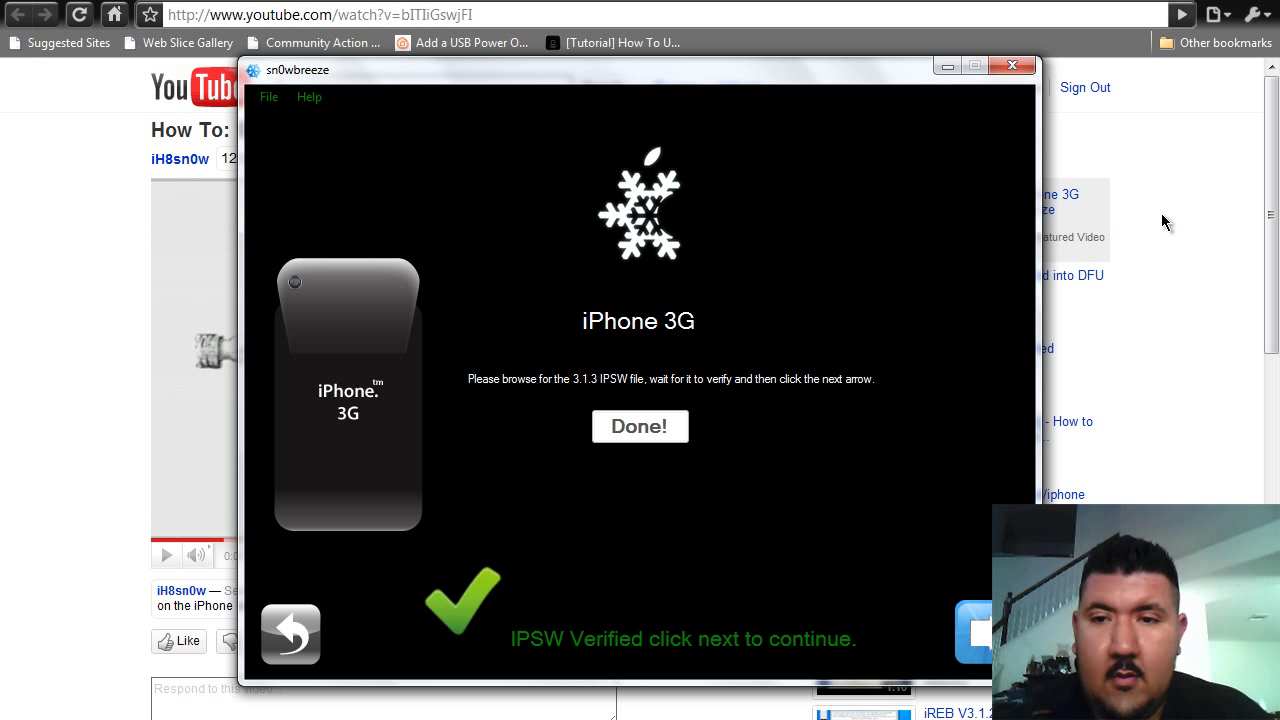
# Bring up iREB v3.1.2 device selection over the DFU-mode YouTube page
pyautogui.click(1012, 66)
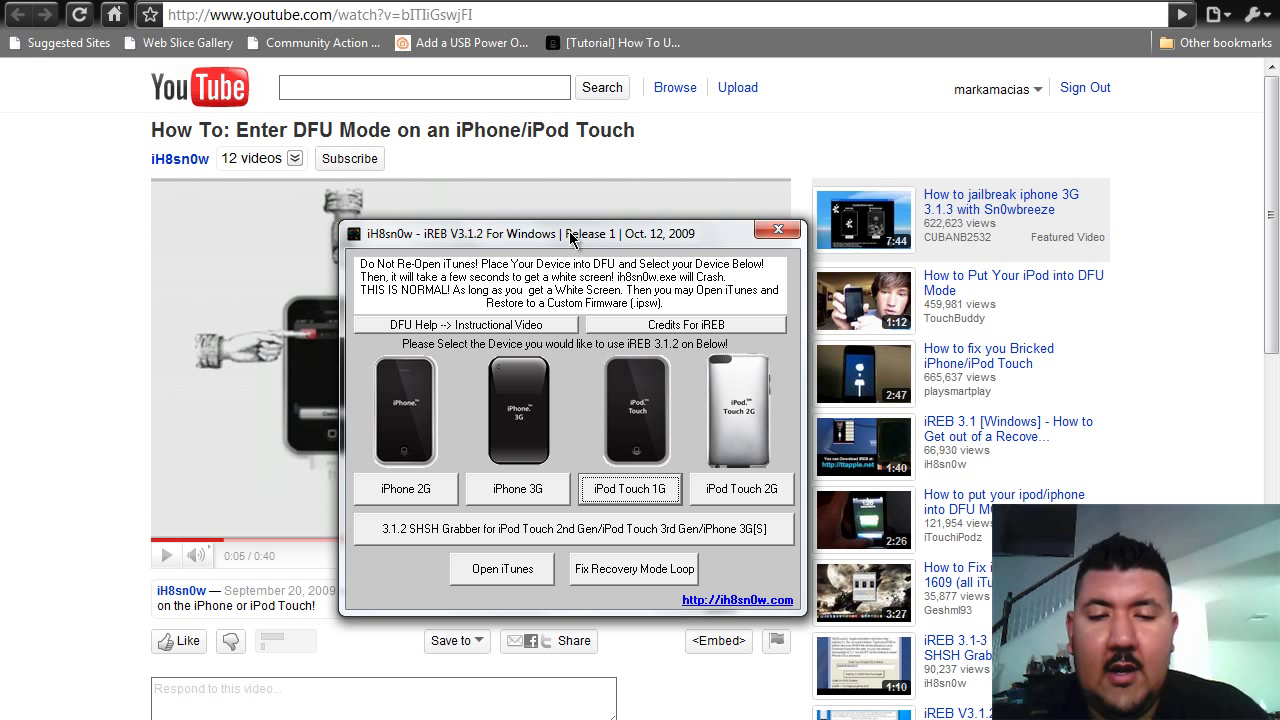
pyautogui.moveTo(550, 496)
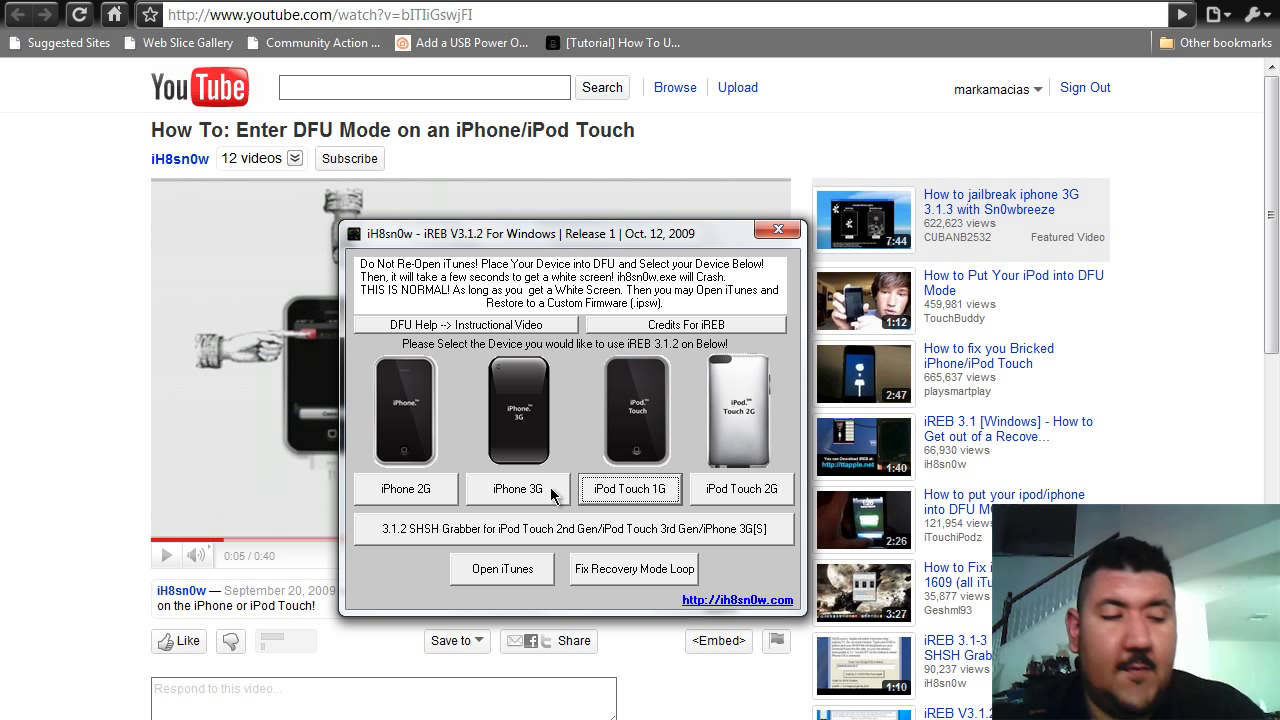
pyautogui.moveTo(732, 278)
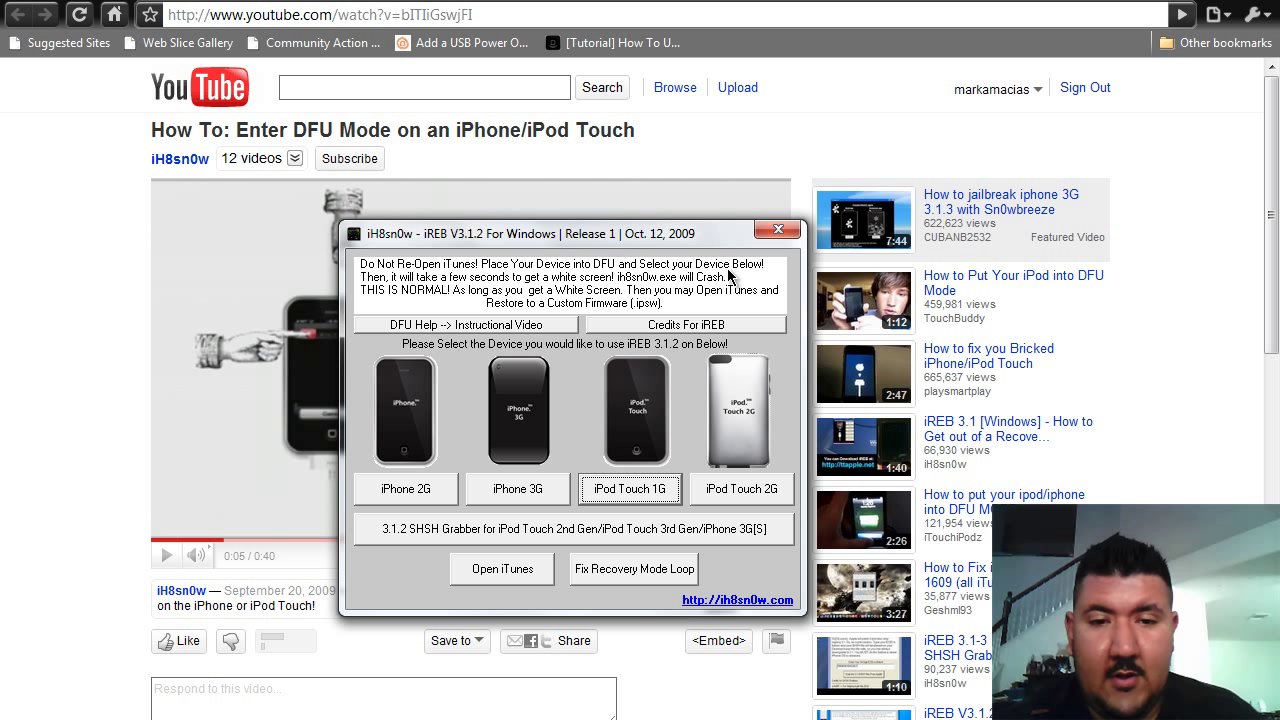
pyautogui.moveTo(436, 408)
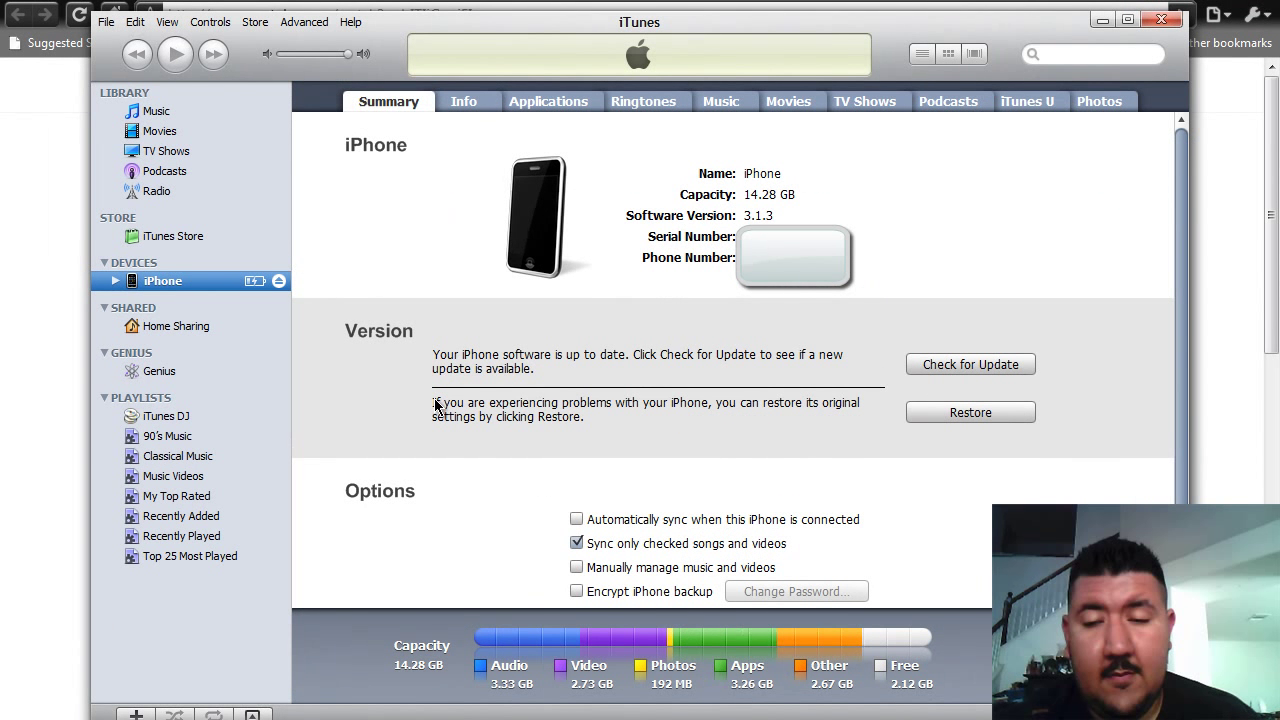
pyautogui.moveTo(598, 342)
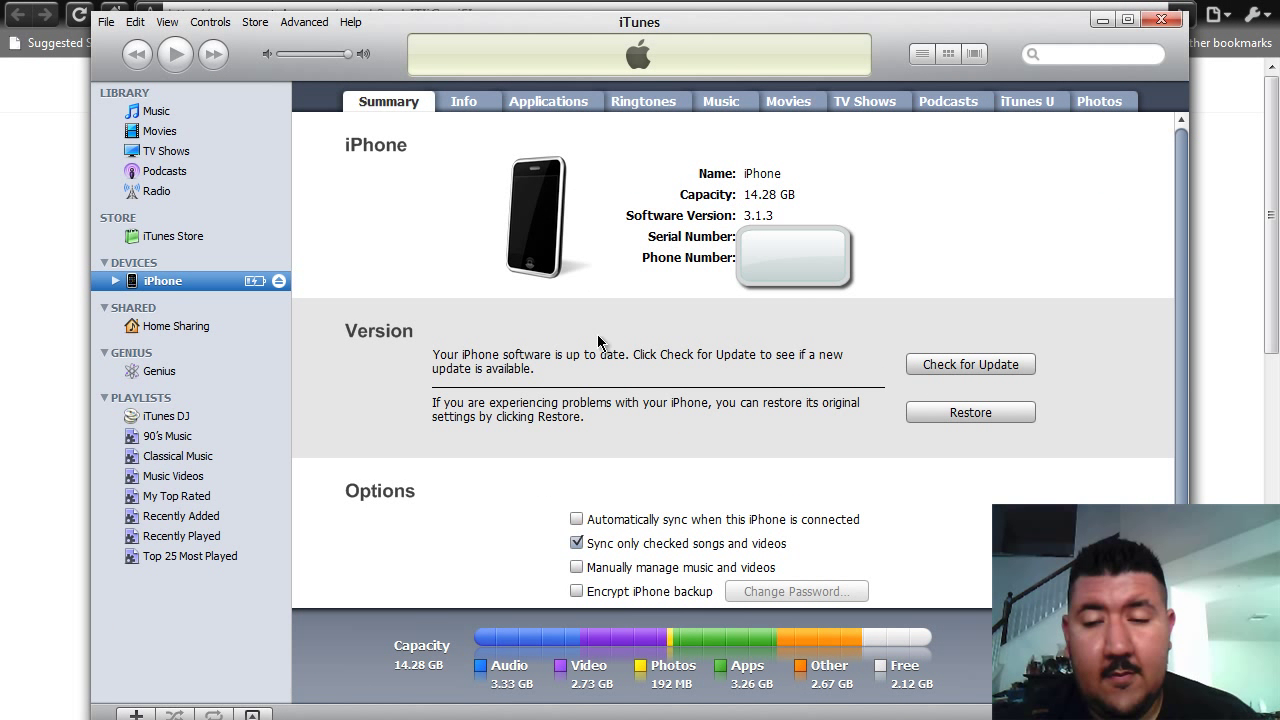
pyautogui.moveTo(932, 424)
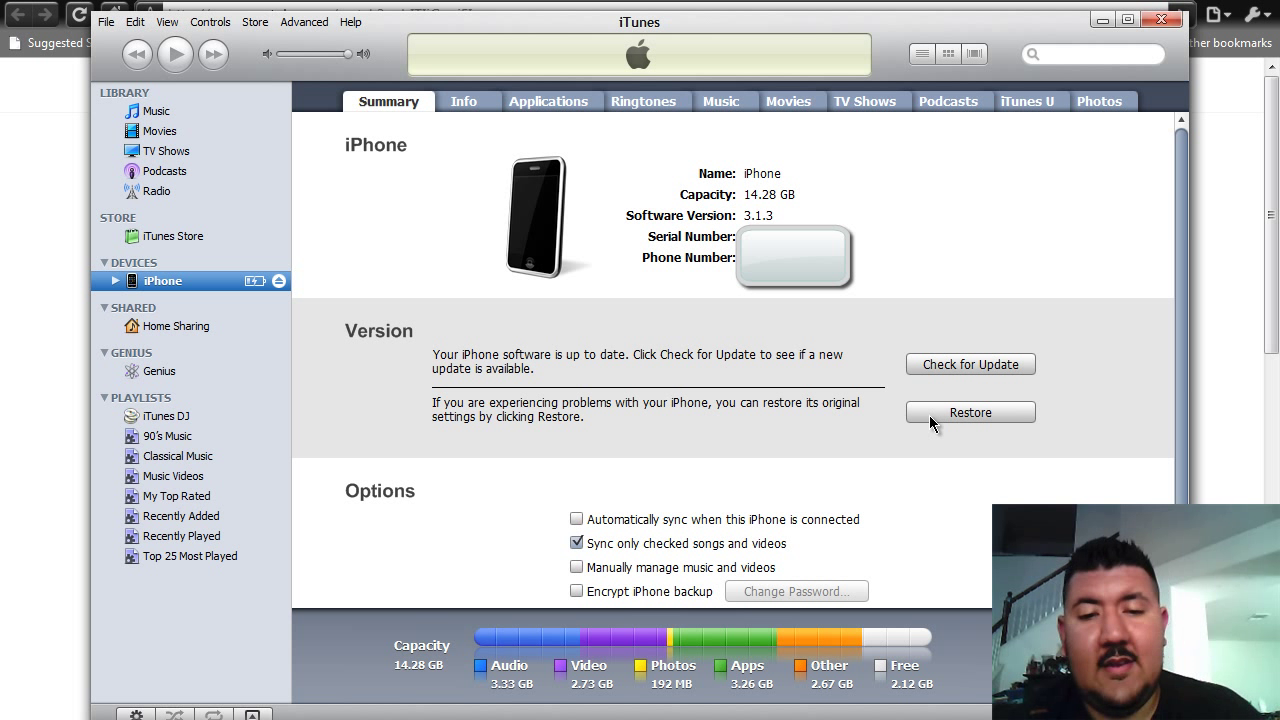
# Shift-restore the iPhone with sn0wbreeze_iPhone 3G.ipsw from the Desktop
pyautogui.click(968, 412)
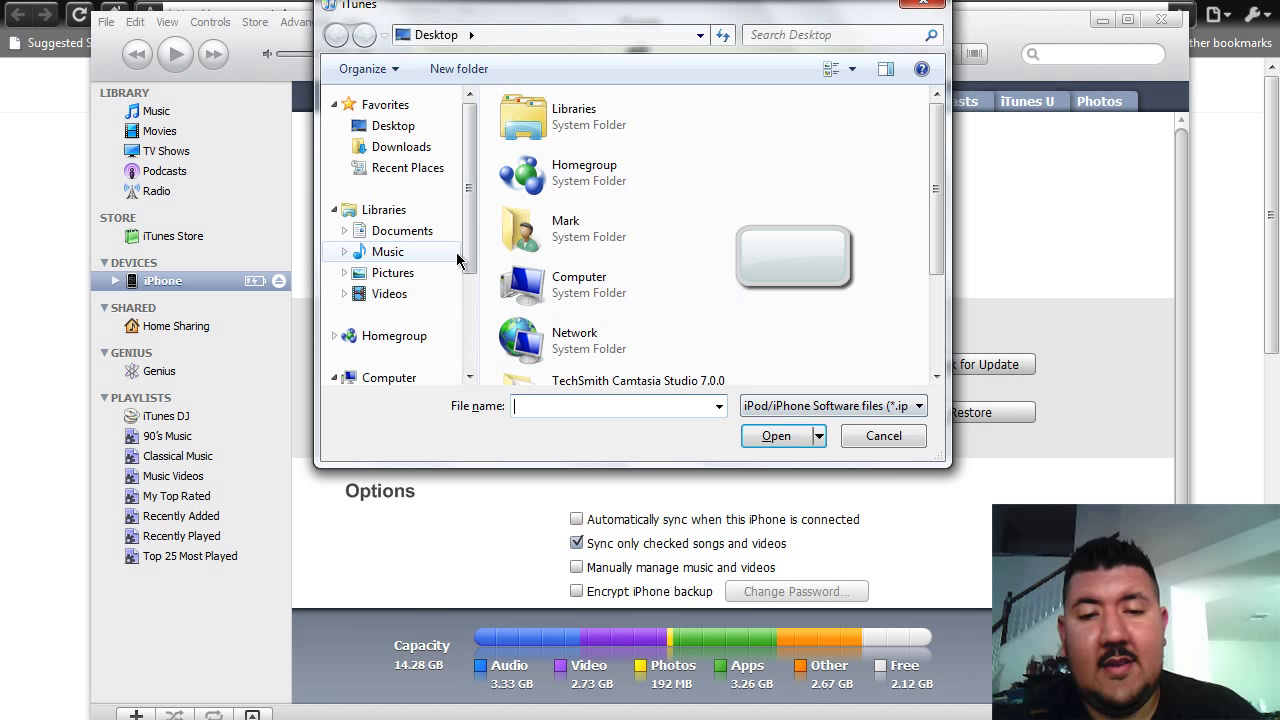
pyautogui.scroll(-3)
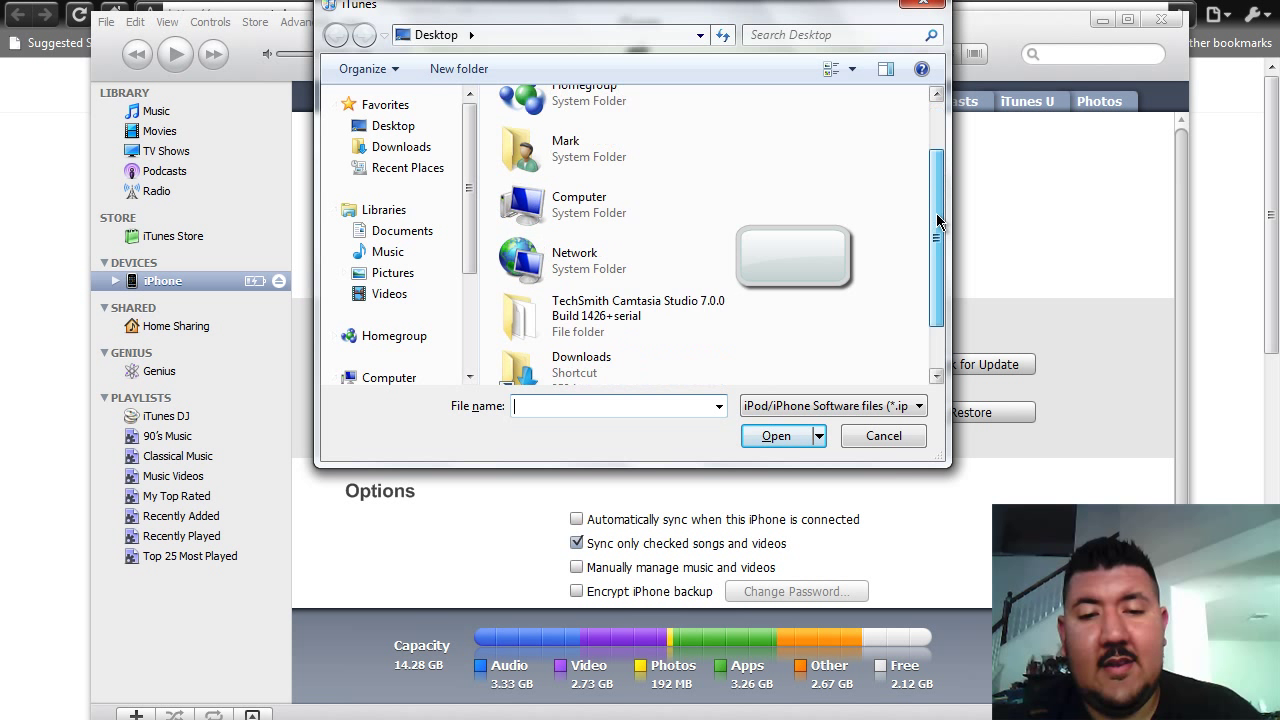
pyautogui.click(616, 358)
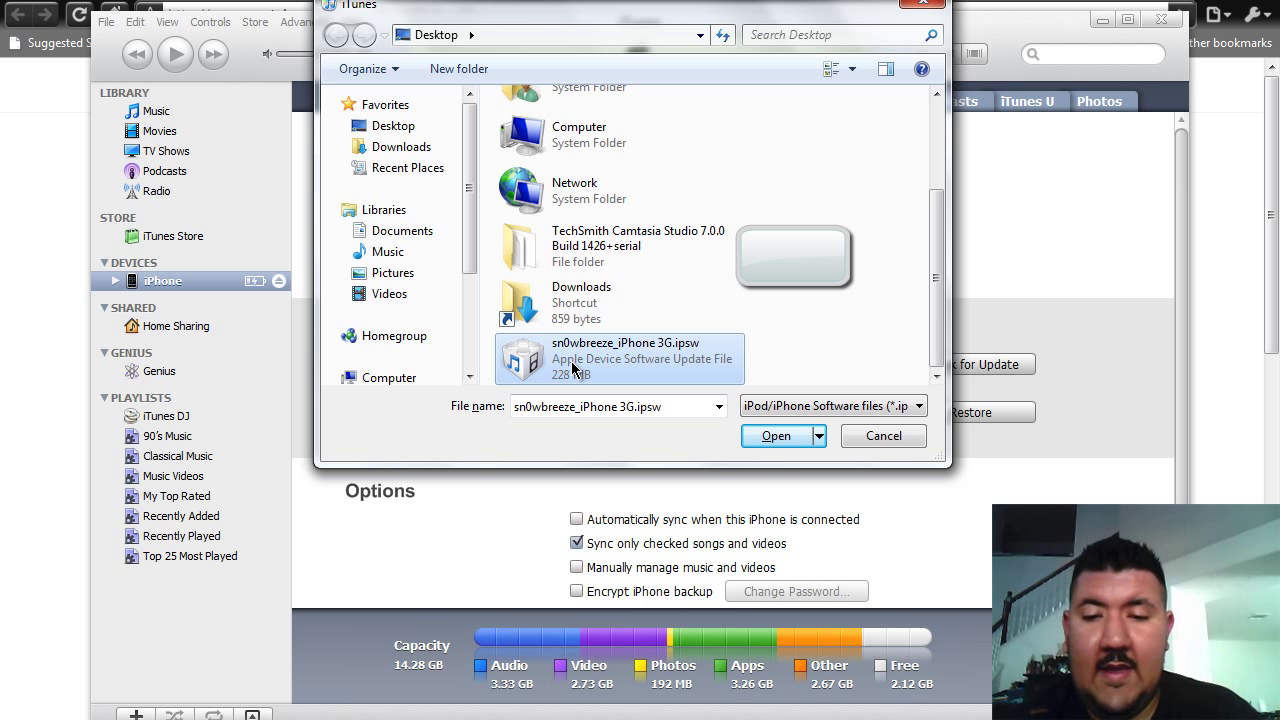
pyautogui.moveTo(776, 436)
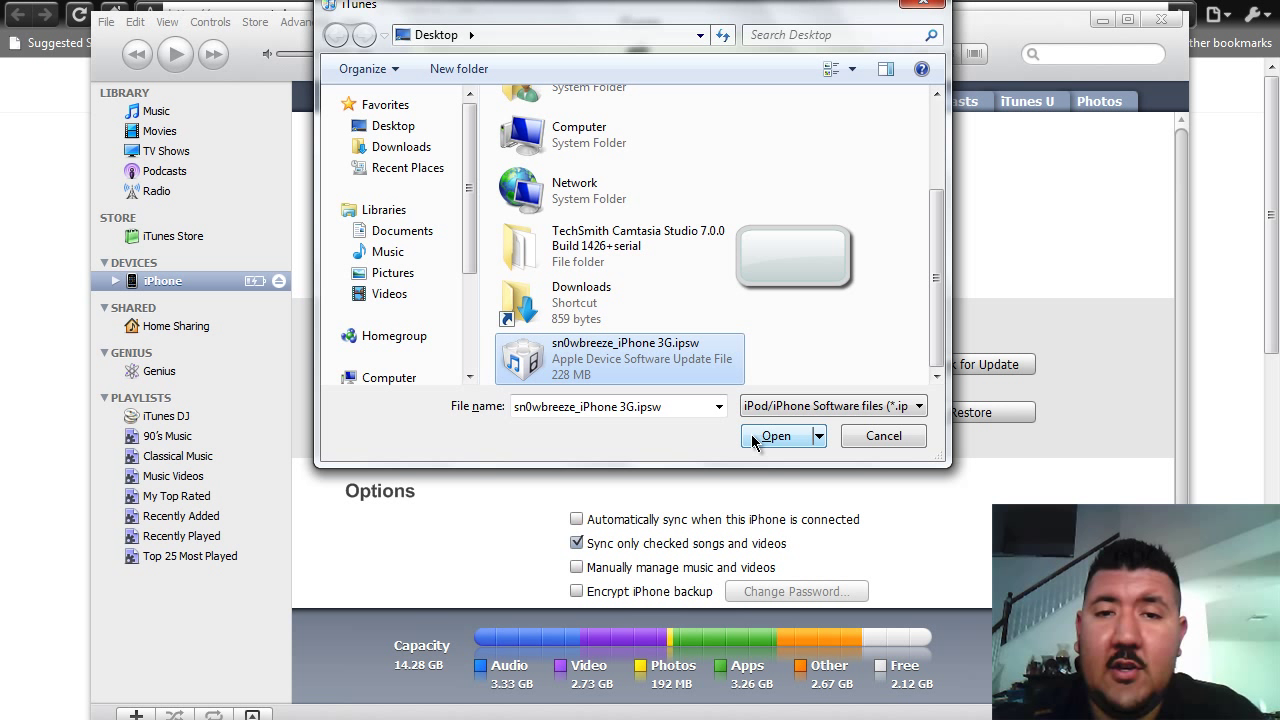
pyautogui.click(774, 436)
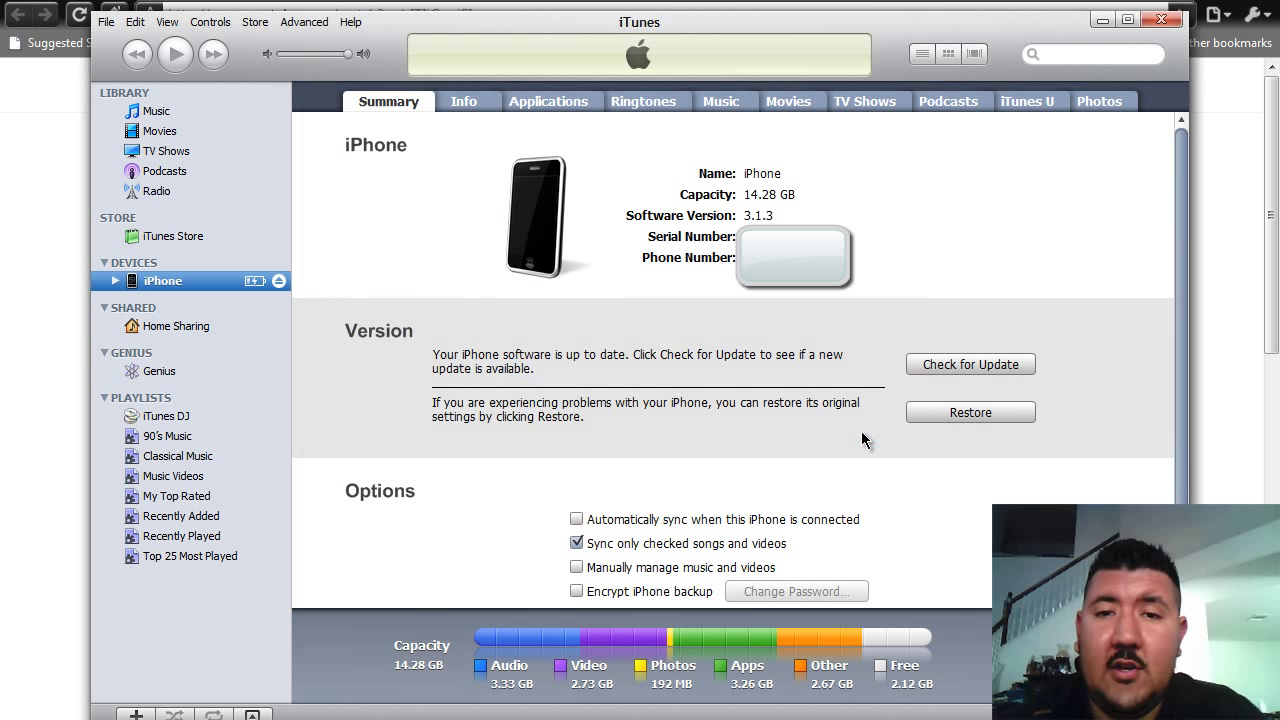